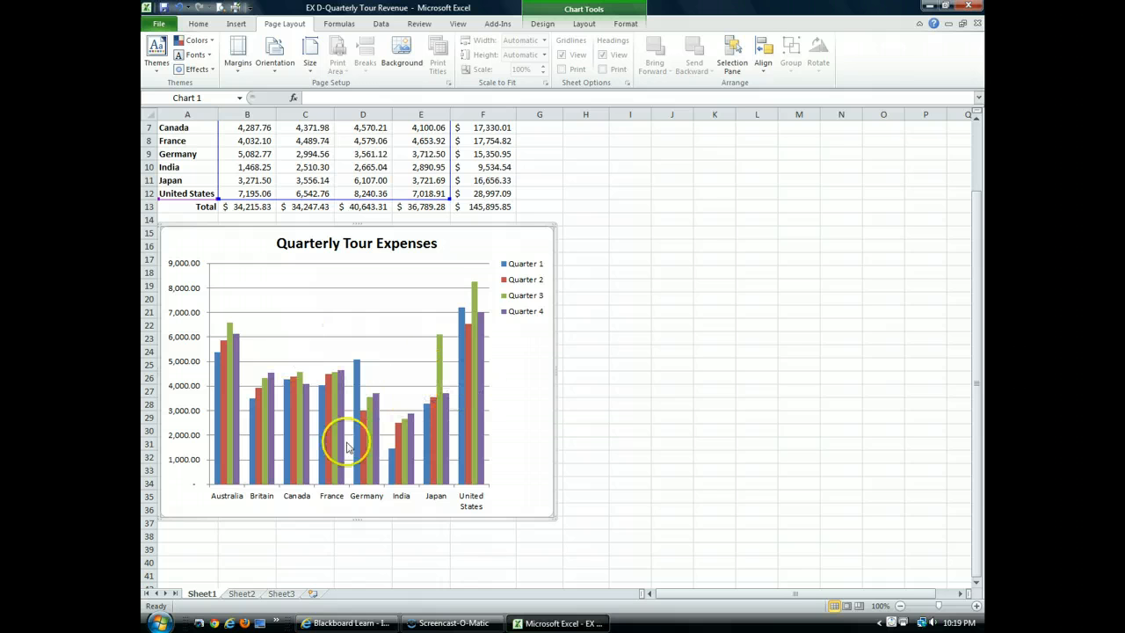
{"action": "mouse_move", "coordinate": [417, 473]}
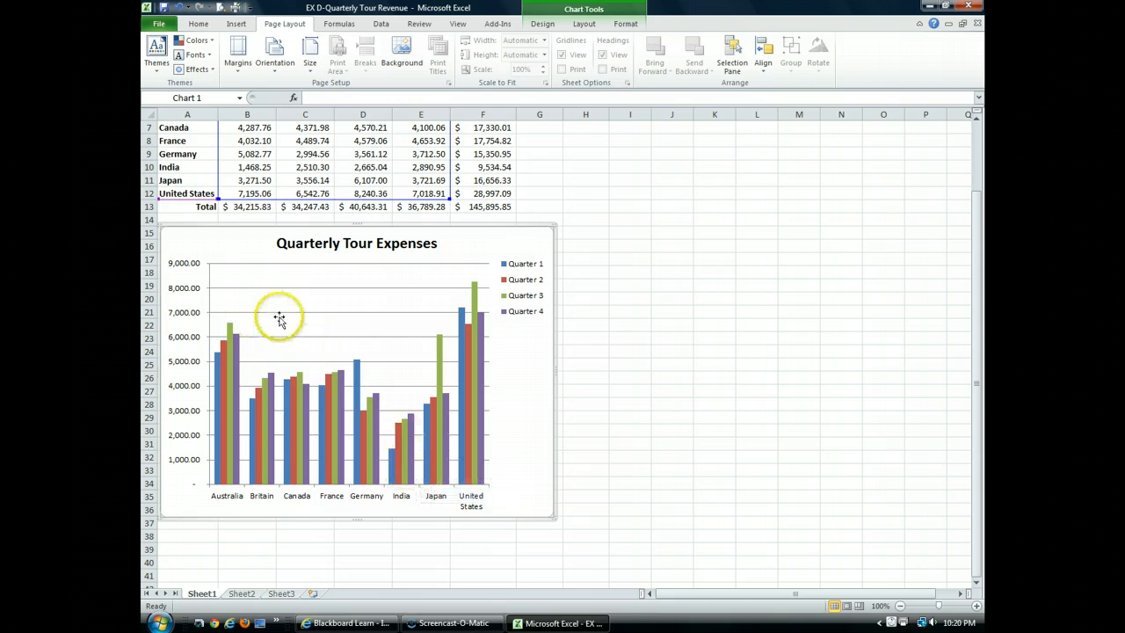
{"action": "mouse_move", "coordinate": [292, 332]}
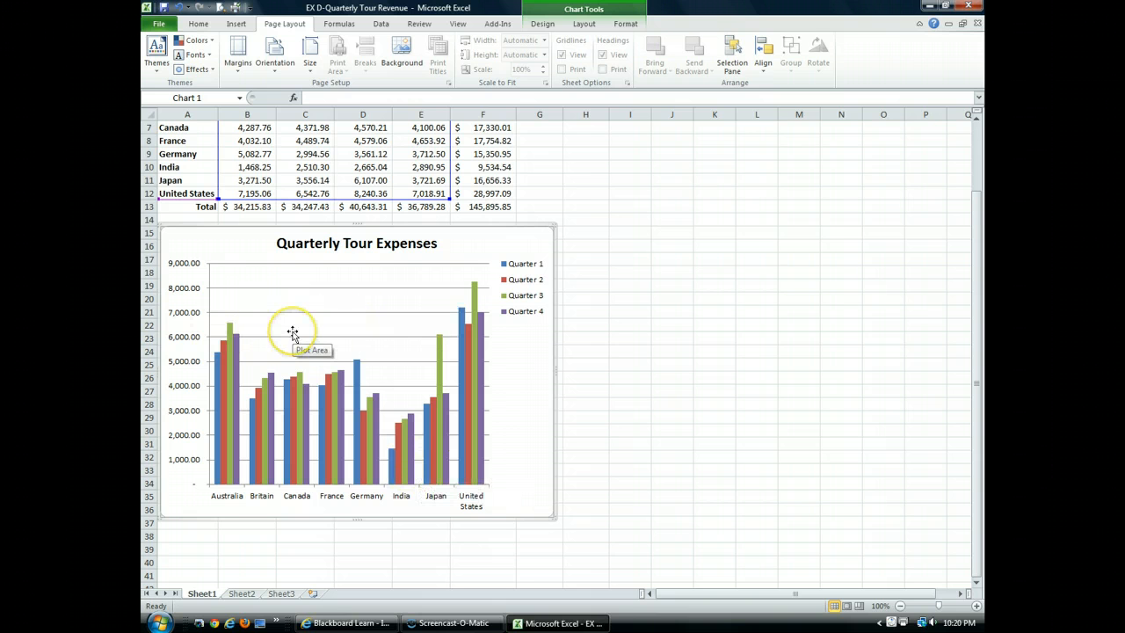
{"action": "mouse_move", "coordinate": [292, 376]}
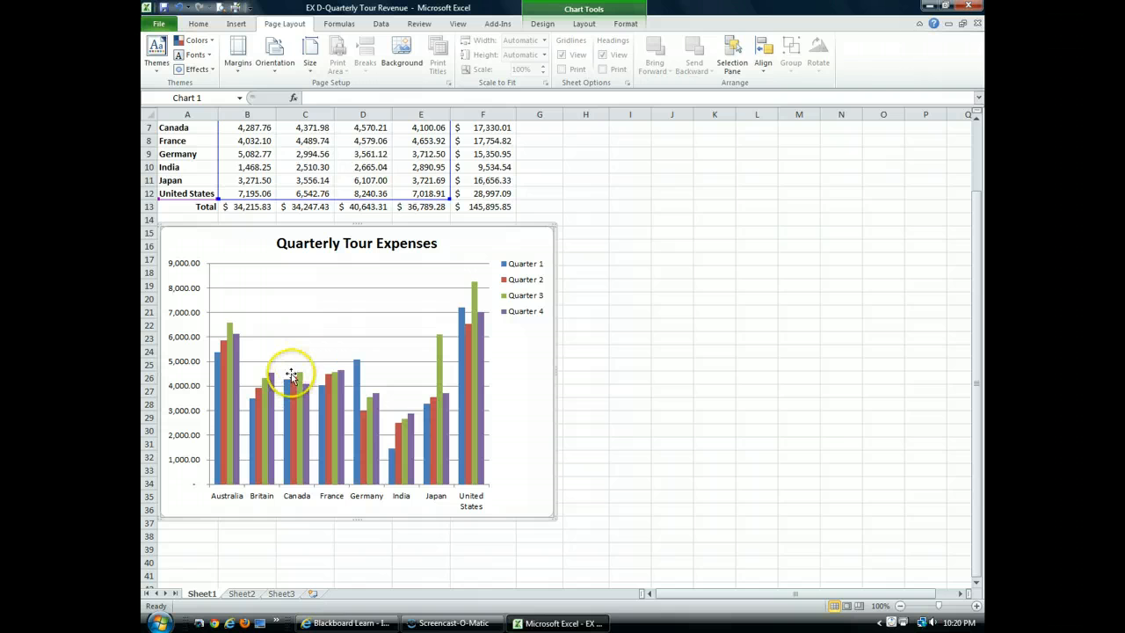
{"action": "mouse_move", "coordinate": [290, 369]}
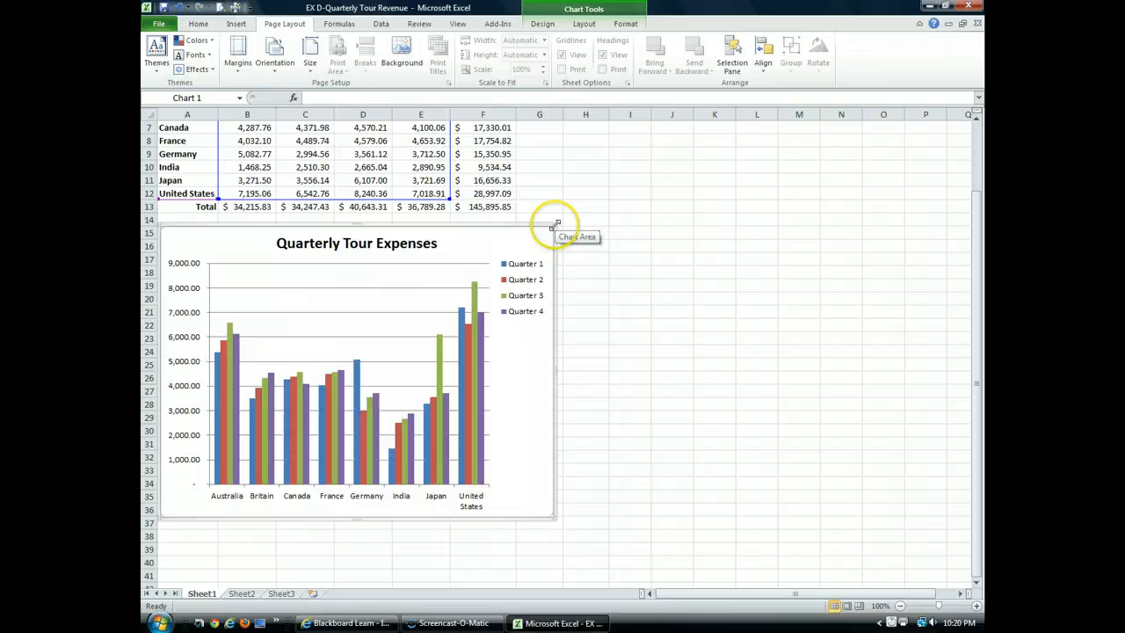
{"action": "mouse_move", "coordinate": [547, 227]}
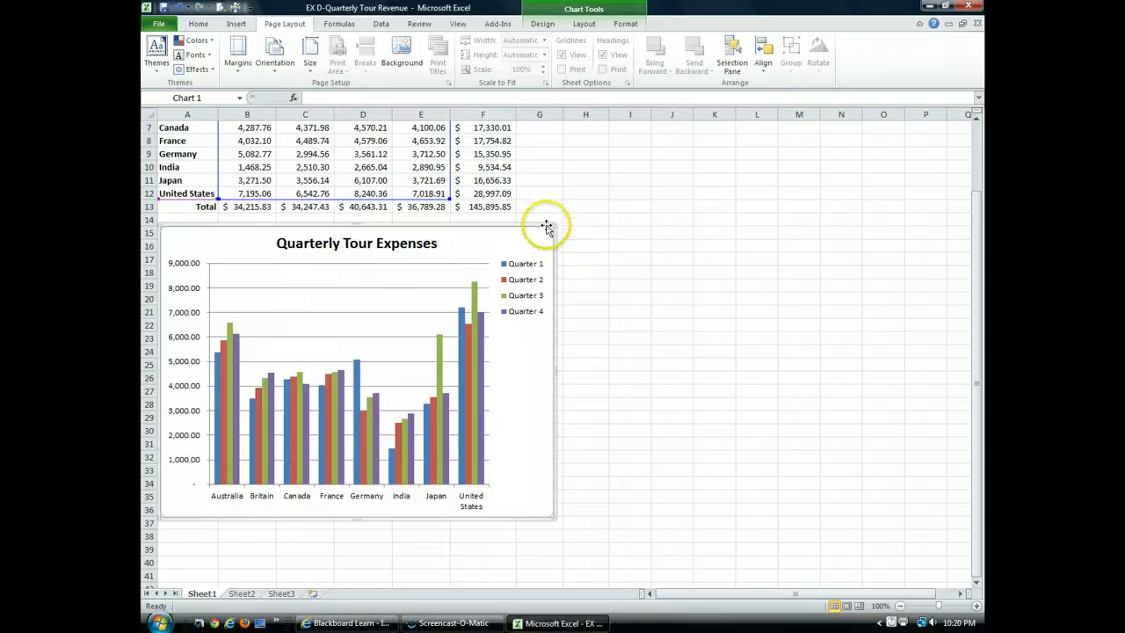
{"action": "mouse_move", "coordinate": [492, 325]}
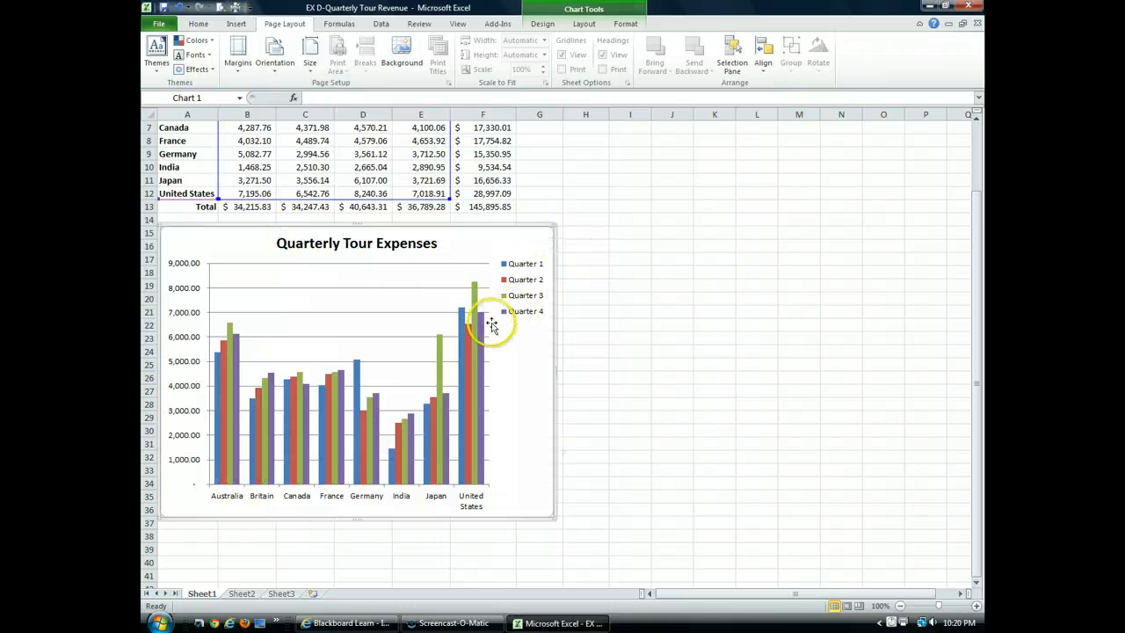
- Show the Chart Tools Layout options for titles, axes, gridlines and background
{"action": "left_click", "coordinate": [541, 24]}
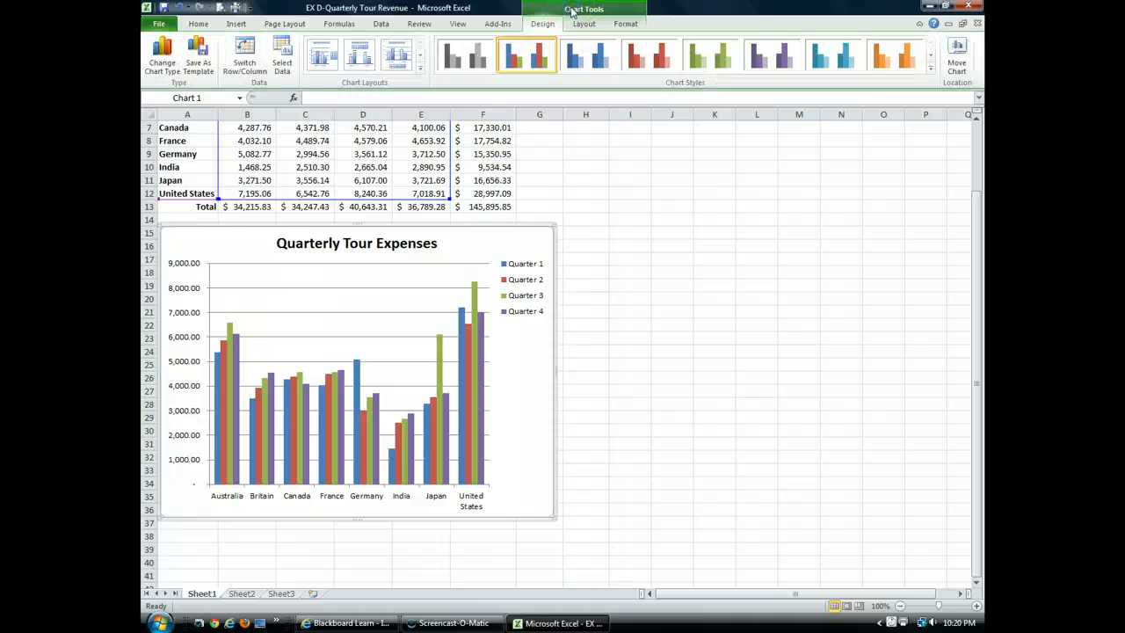
{"action": "left_click", "coordinate": [583, 25]}
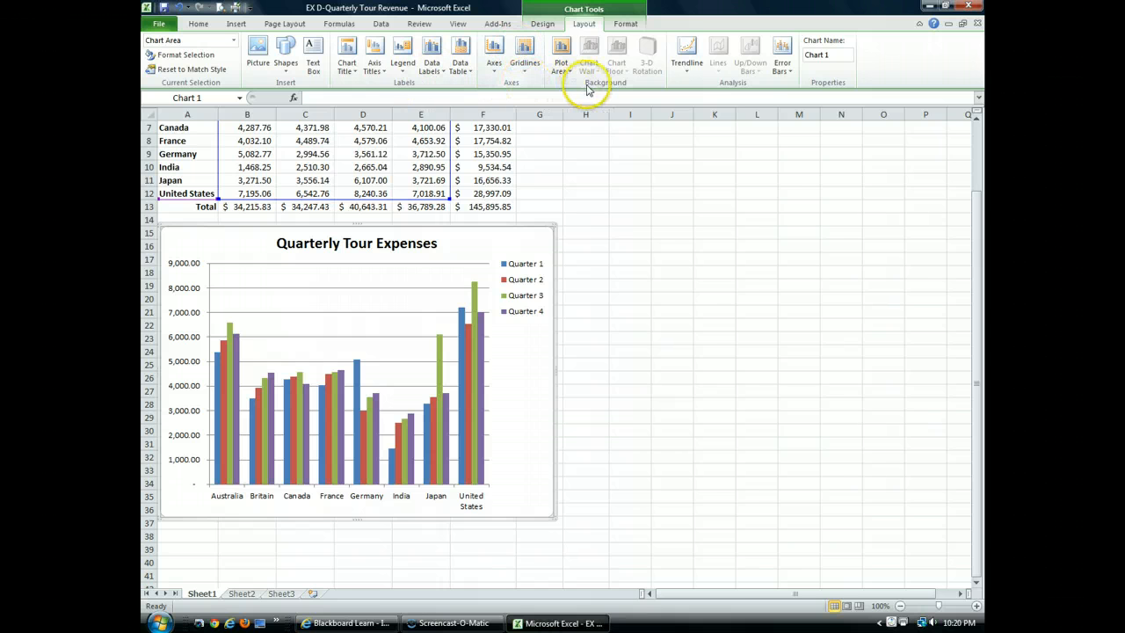
{"action": "mouse_move", "coordinate": [430, 53]}
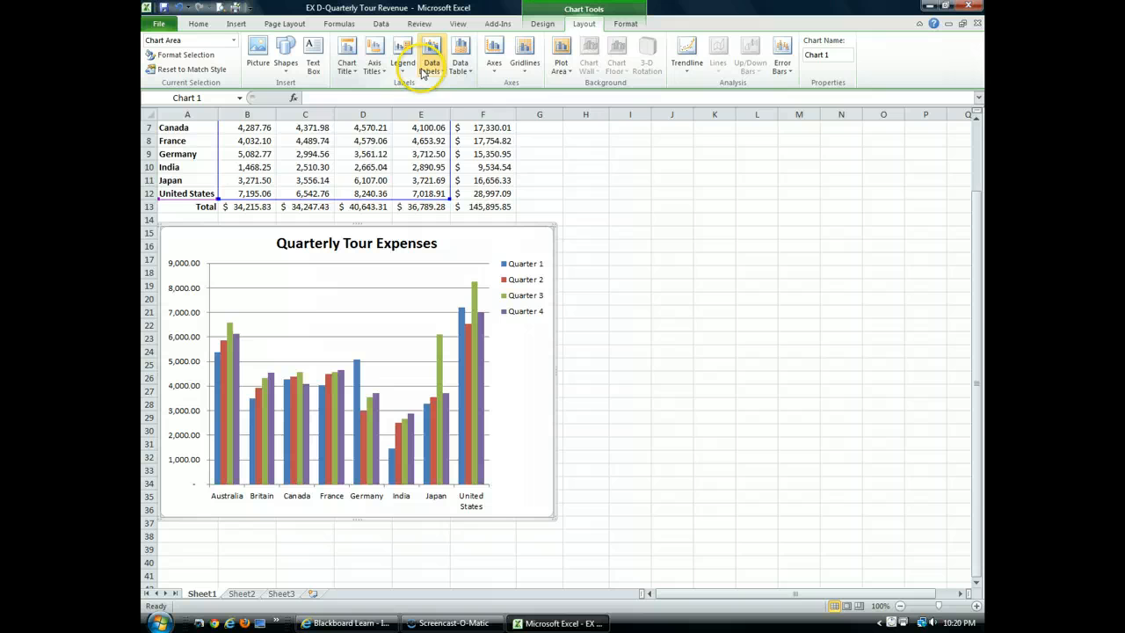
{"action": "mouse_move", "coordinate": [524, 53]}
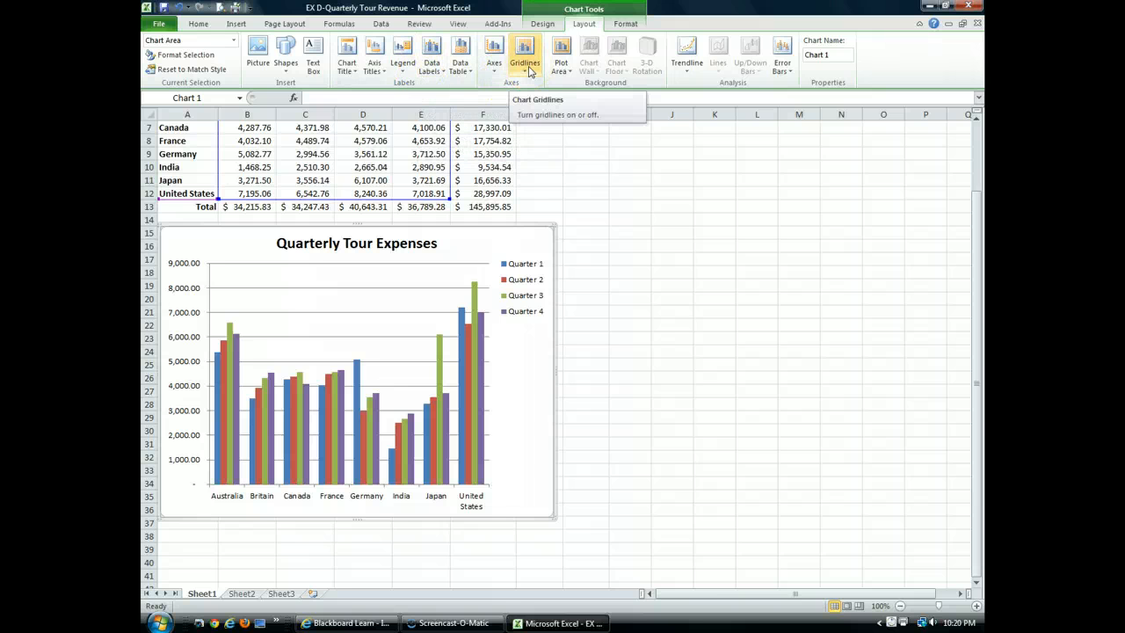
- Set the chart's Primary Horizontal Gridlines to None
{"action": "left_click", "coordinate": [524, 53]}
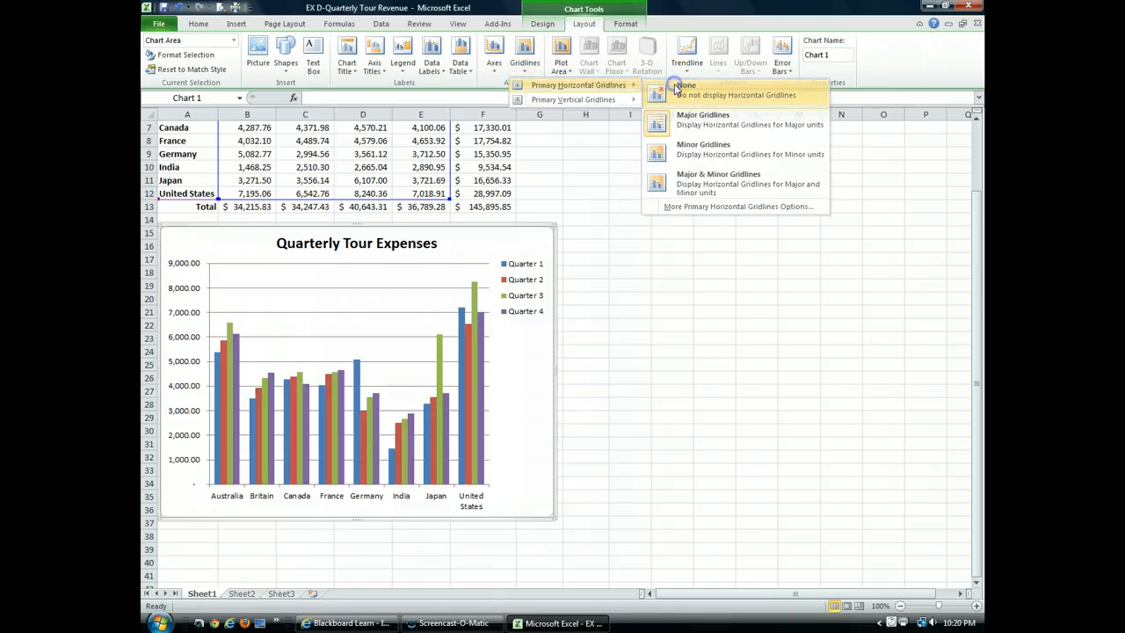
{"action": "left_click", "coordinate": [686, 89]}
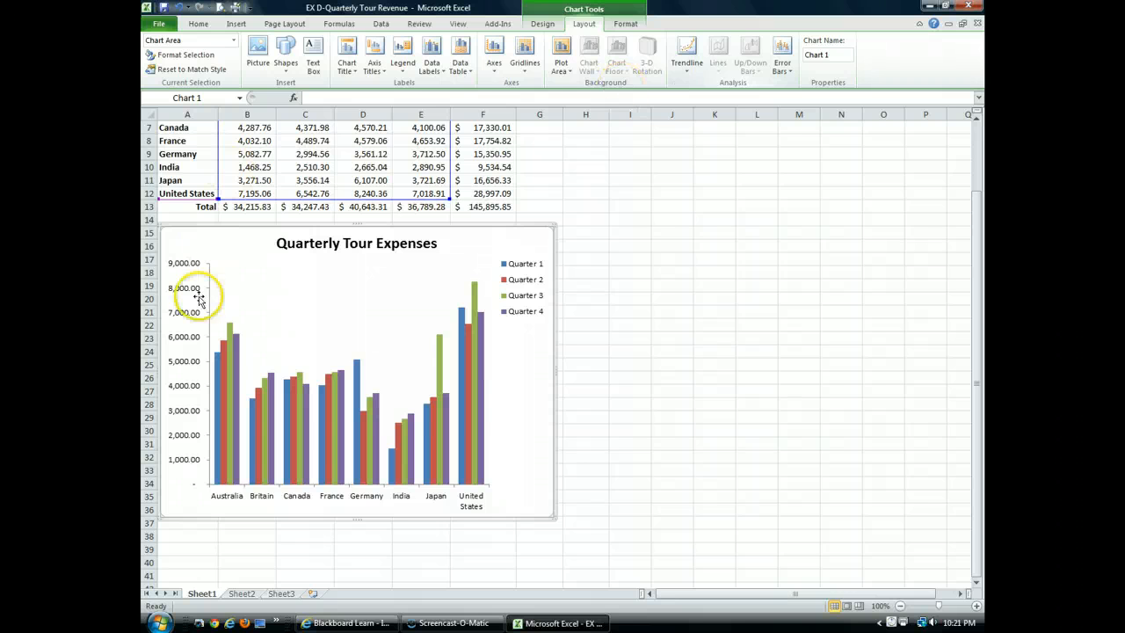
{"action": "mouse_move", "coordinate": [209, 442]}
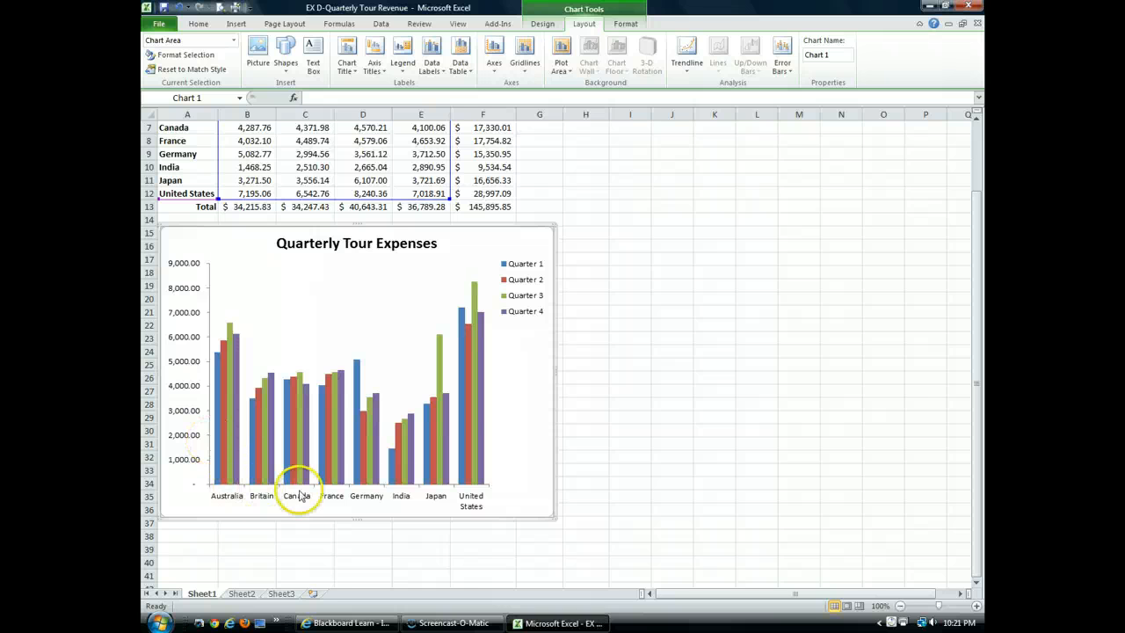
{"action": "mouse_move", "coordinate": [221, 468]}
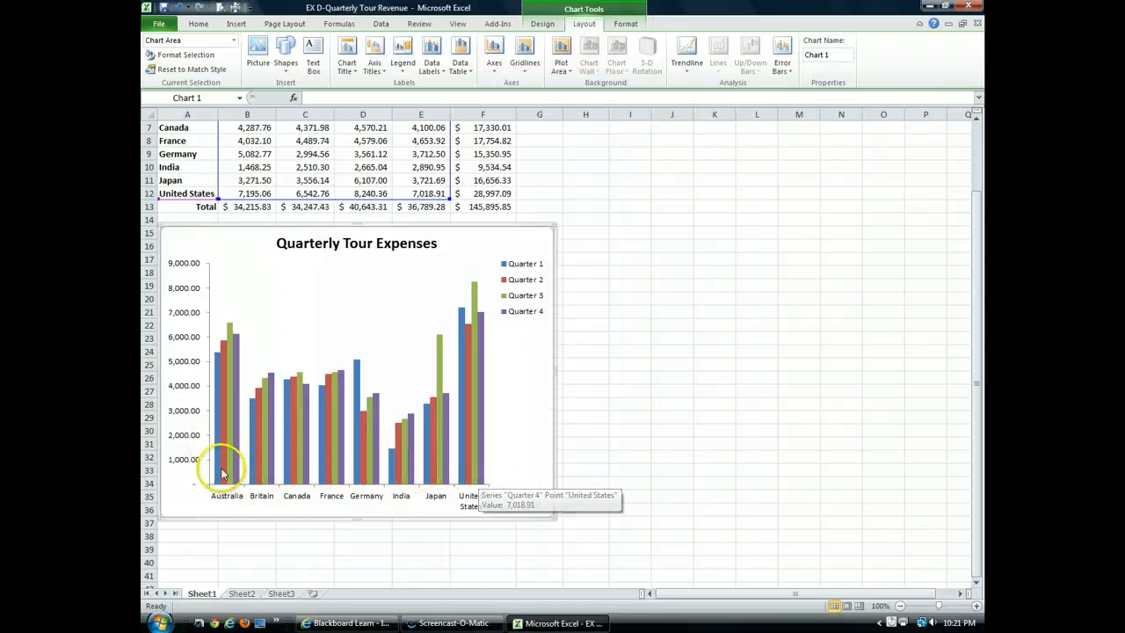
{"action": "mouse_move", "coordinate": [225, 369]}
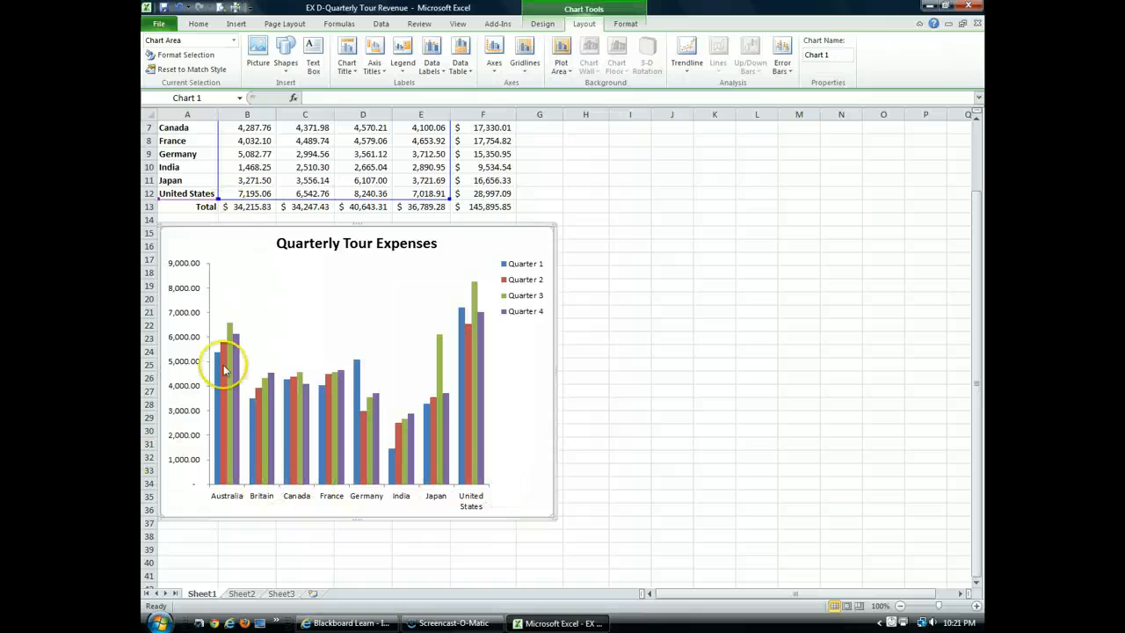
{"action": "mouse_move", "coordinate": [483, 390]}
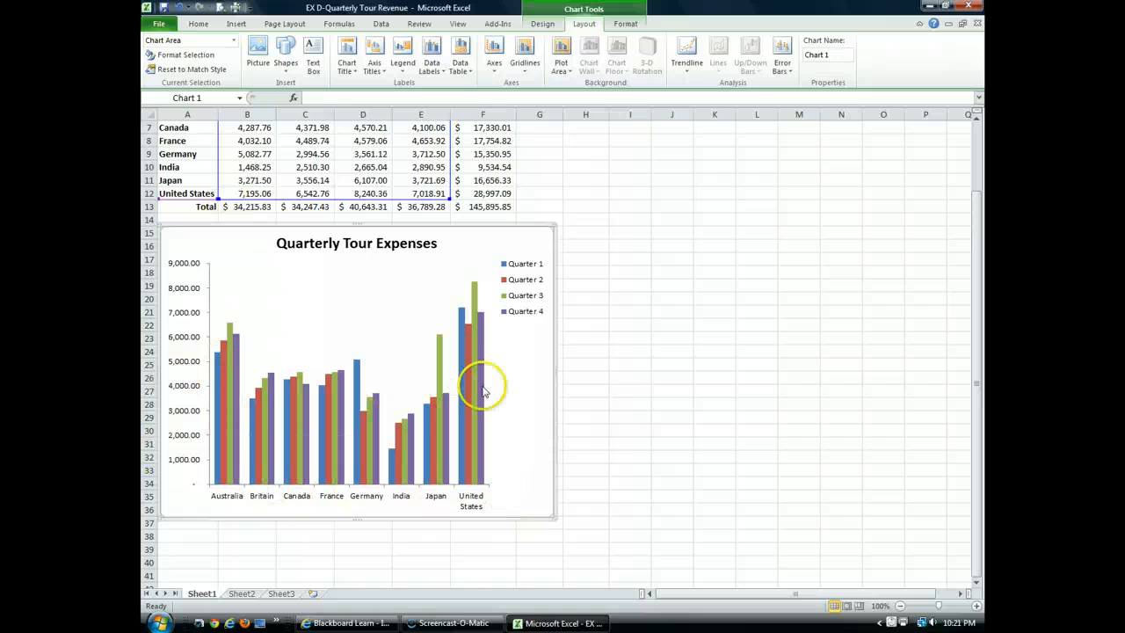
{"action": "mouse_move", "coordinate": [448, 380]}
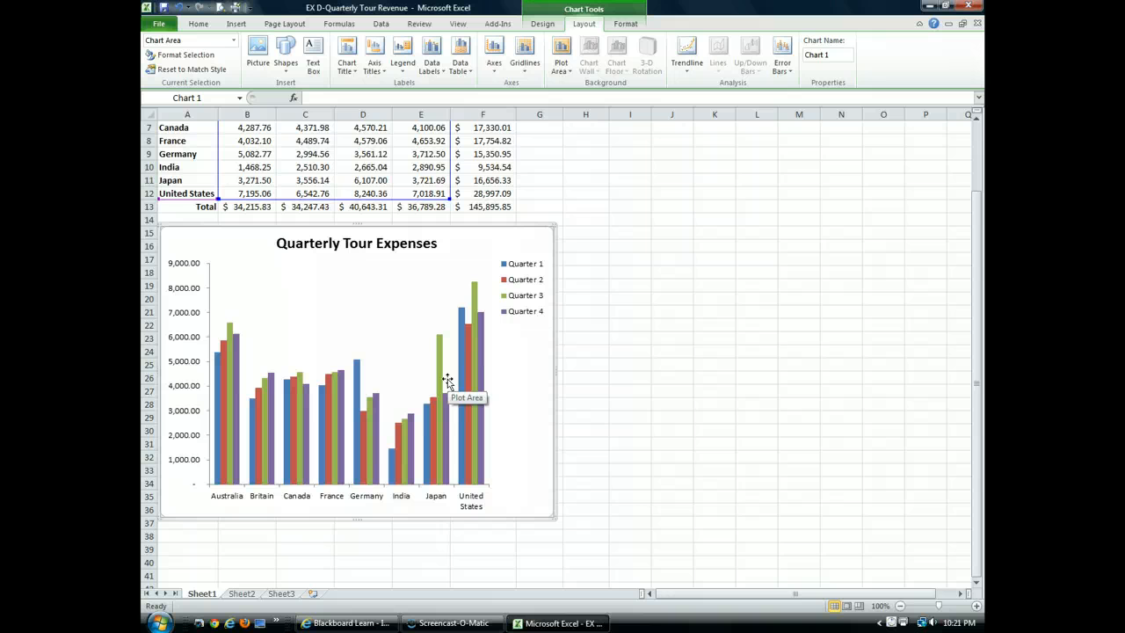
- Set the chart's Primary Horizontal Gridlines to Major & Minor Gridlines
{"action": "left_click", "coordinate": [523, 49]}
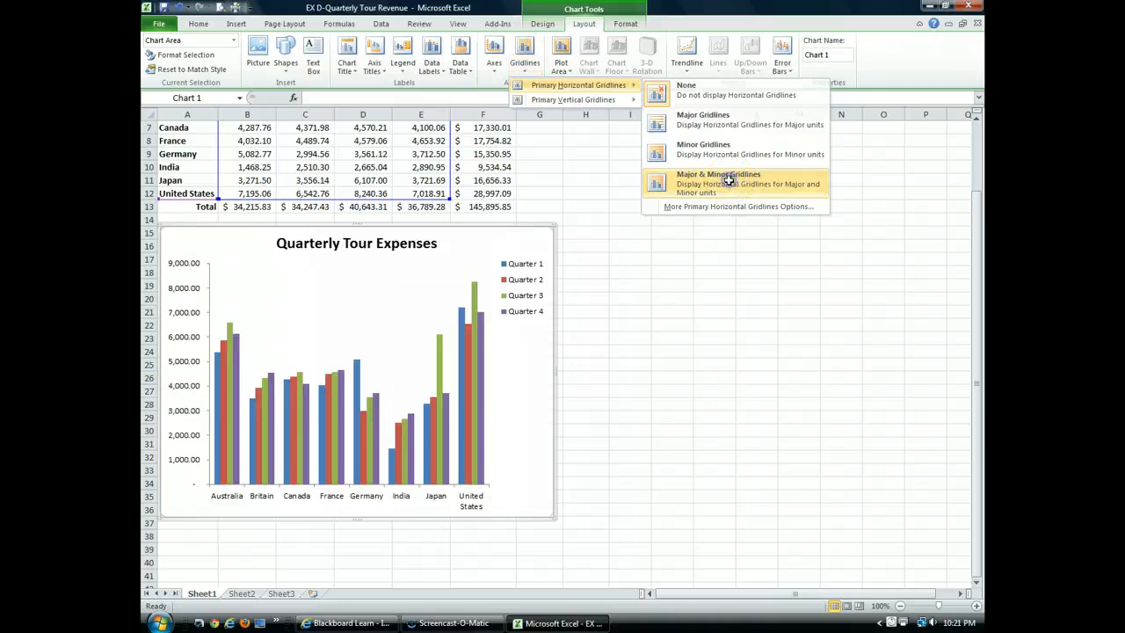
{"action": "left_click", "coordinate": [717, 181]}
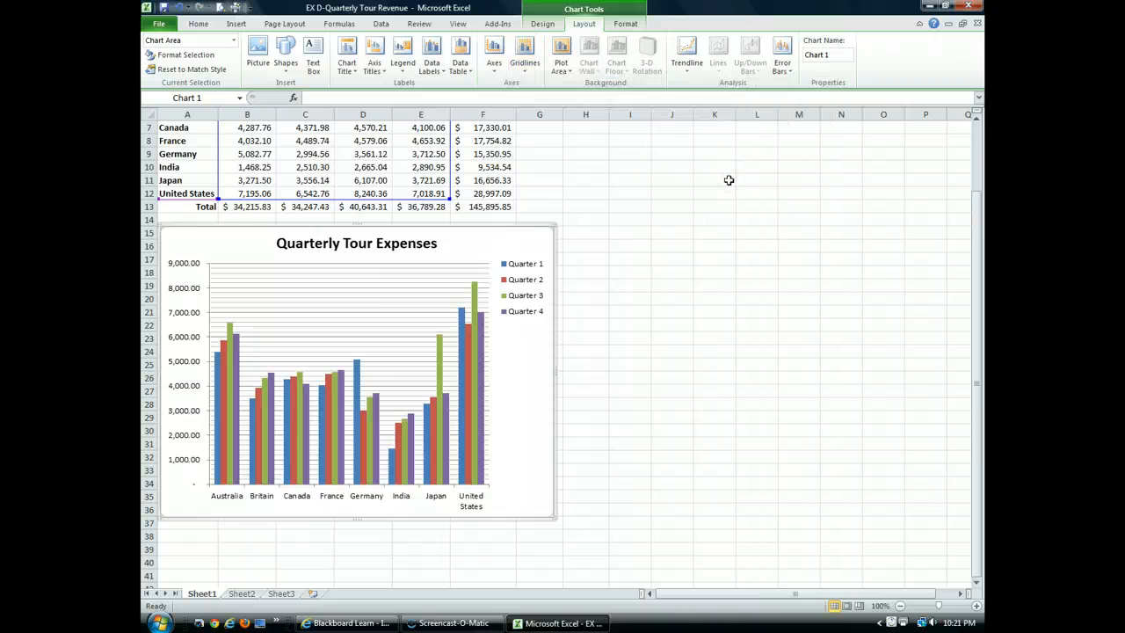
{"action": "mouse_move", "coordinate": [359, 326]}
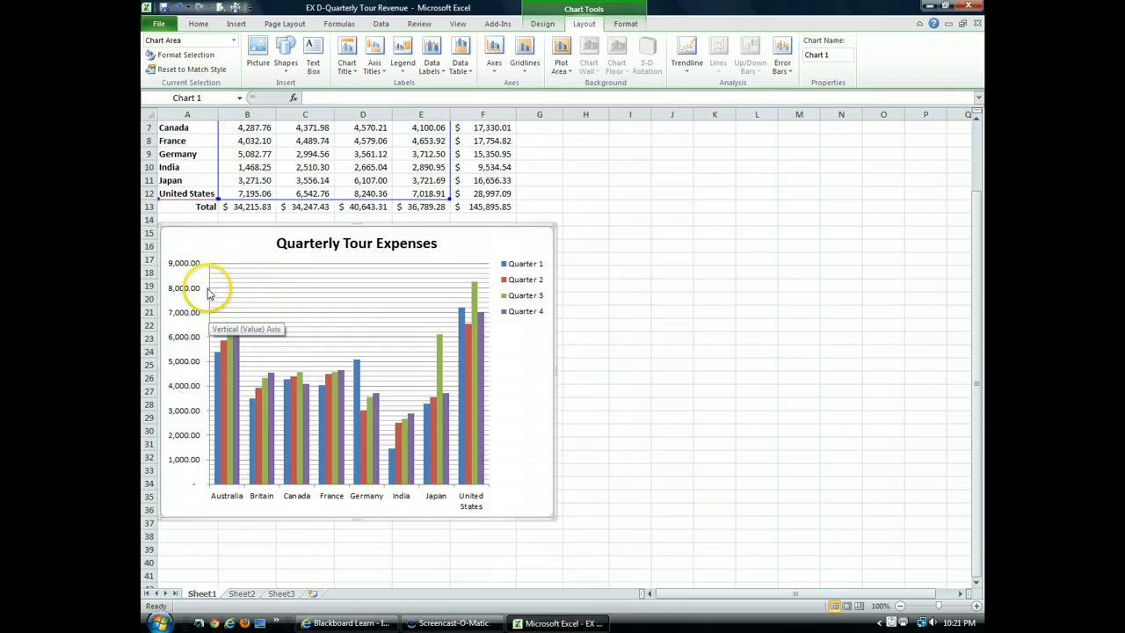
{"action": "mouse_move", "coordinate": [317, 296]}
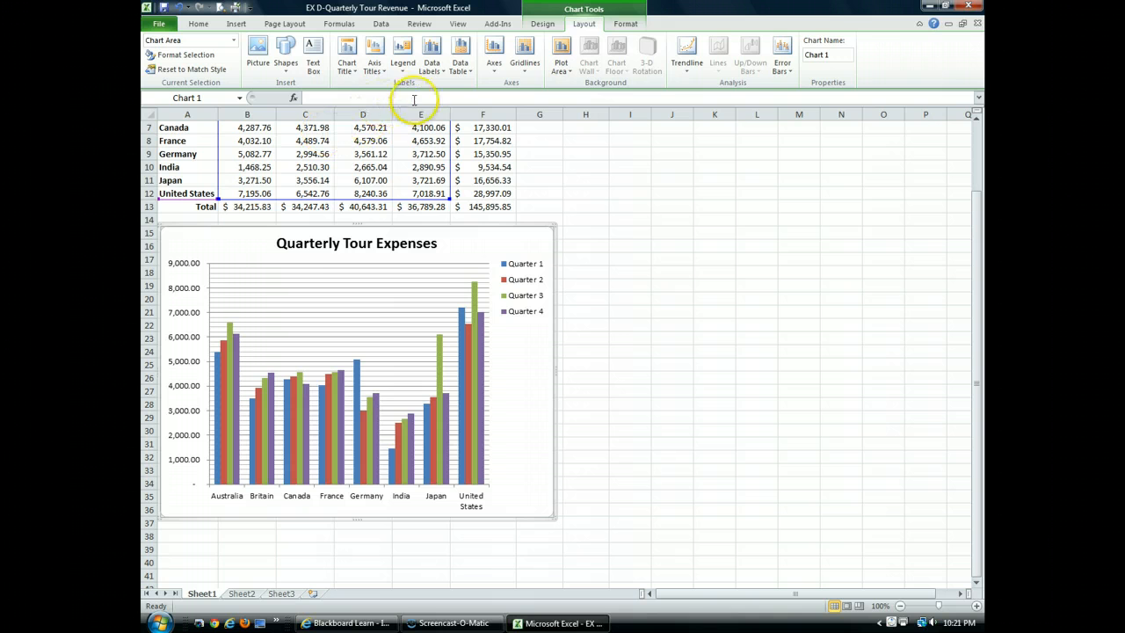
{"action": "mouse_move", "coordinate": [408, 84]}
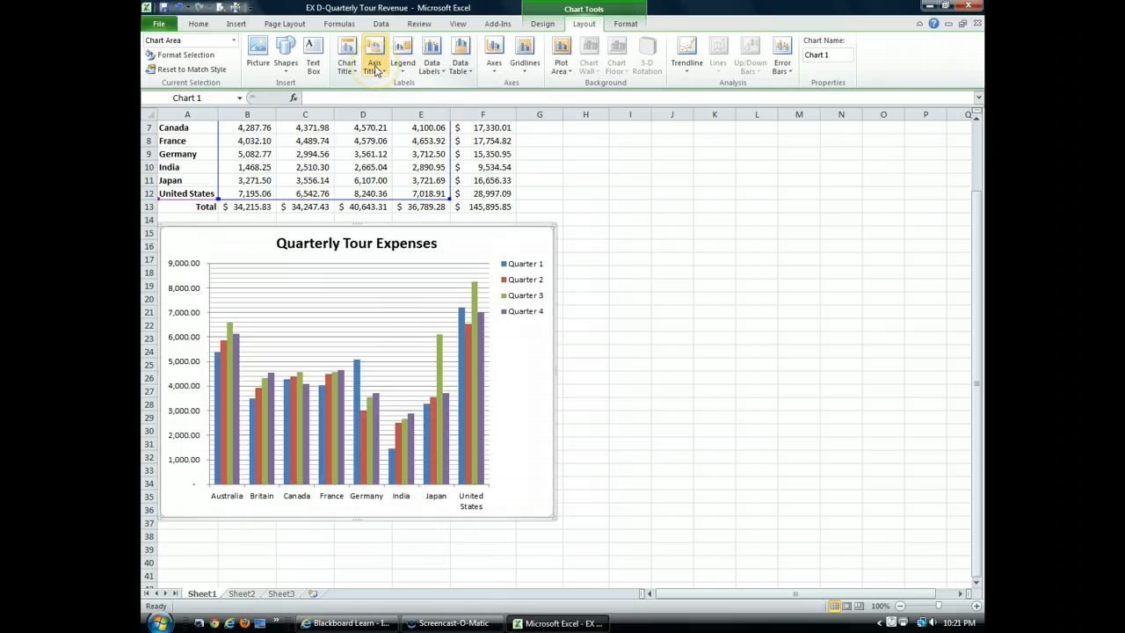
- Add a Title Below Axis reading 'Tour Countries' to the horizontal axis
{"action": "left_click", "coordinate": [373, 53]}
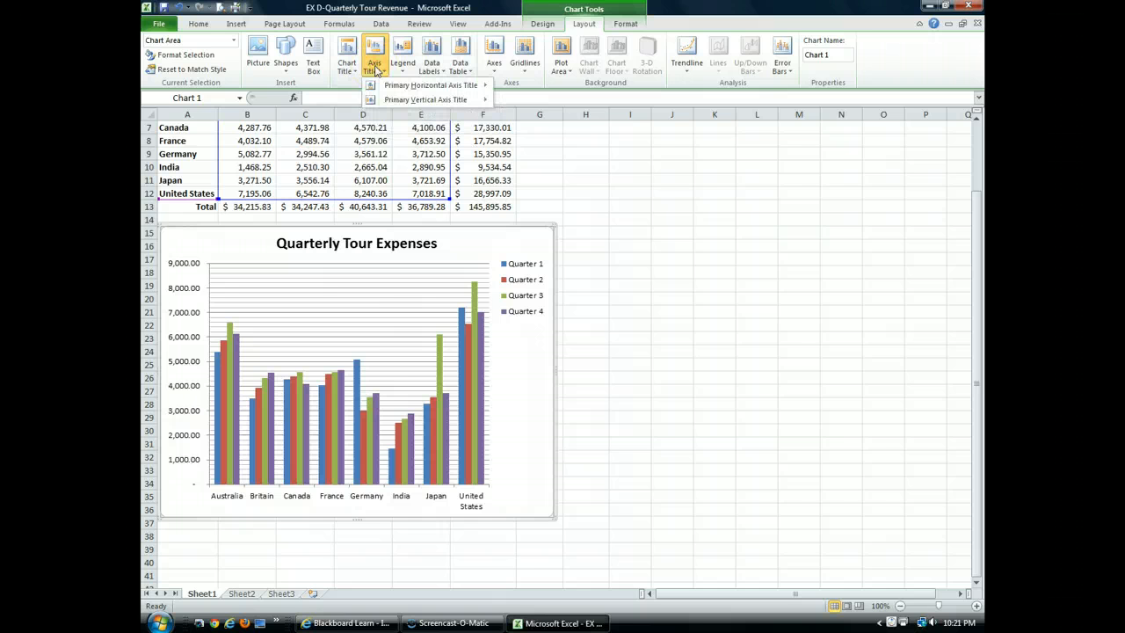
{"action": "mouse_move", "coordinate": [431, 84]}
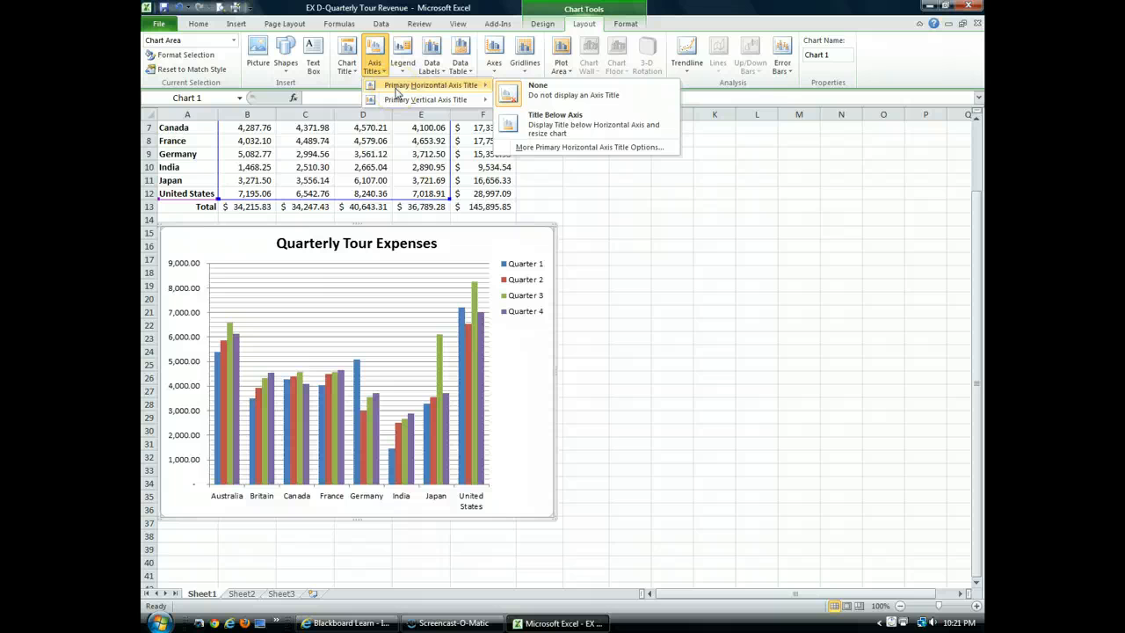
{"action": "mouse_move", "coordinate": [571, 123]}
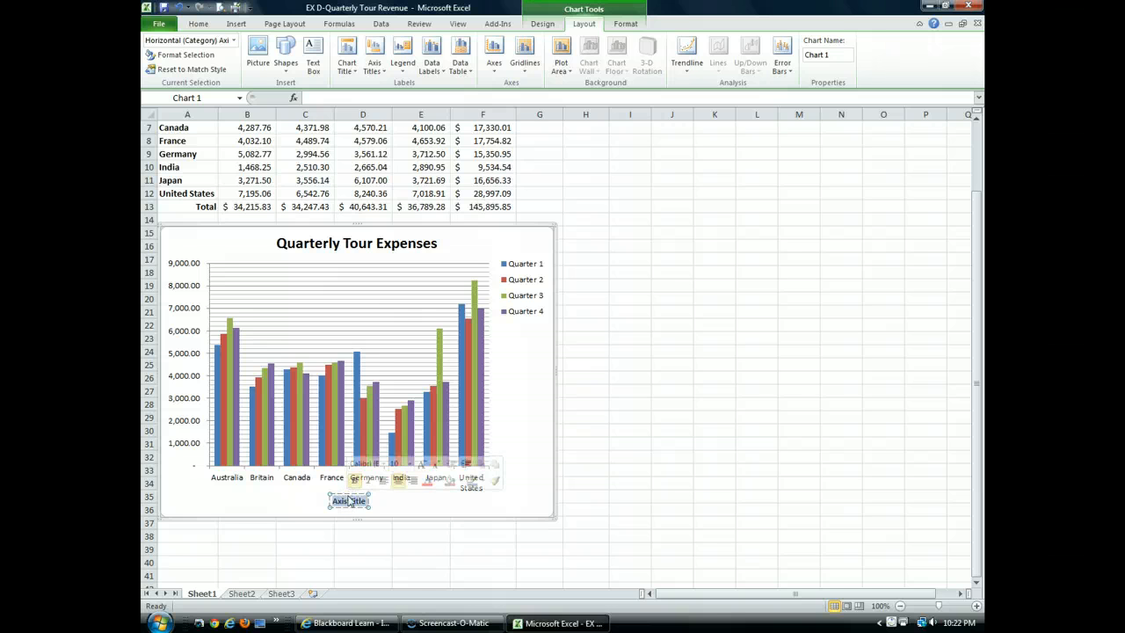
{"action": "type", "text": "Tour Countries"}
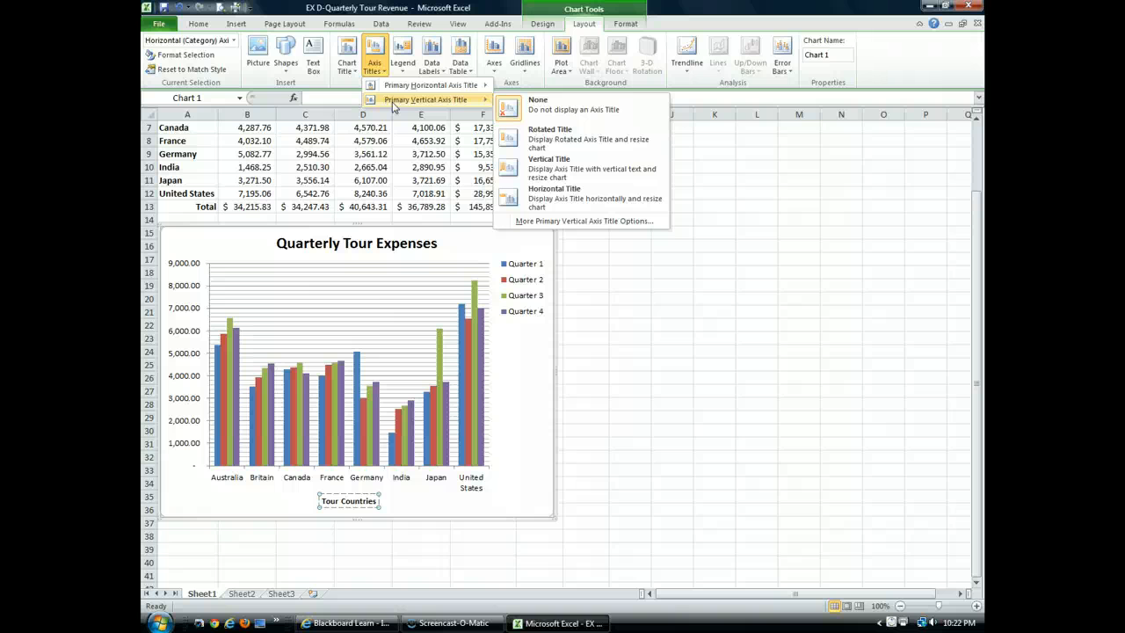
{"action": "mouse_move", "coordinate": [596, 137]}
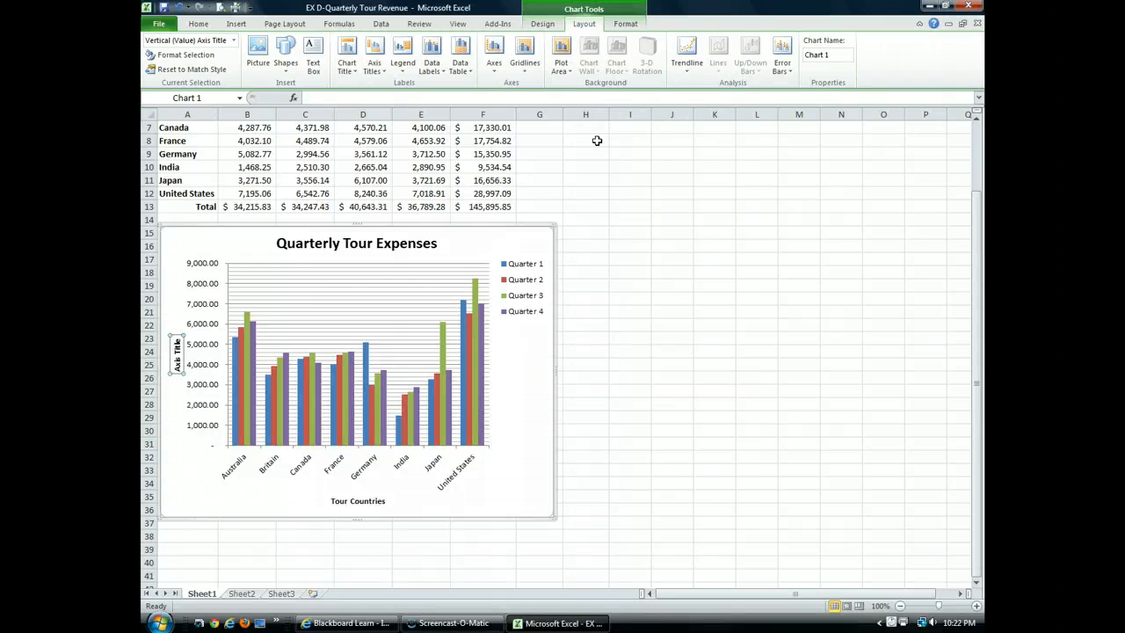
{"action": "mouse_move", "coordinate": [571, 148]}
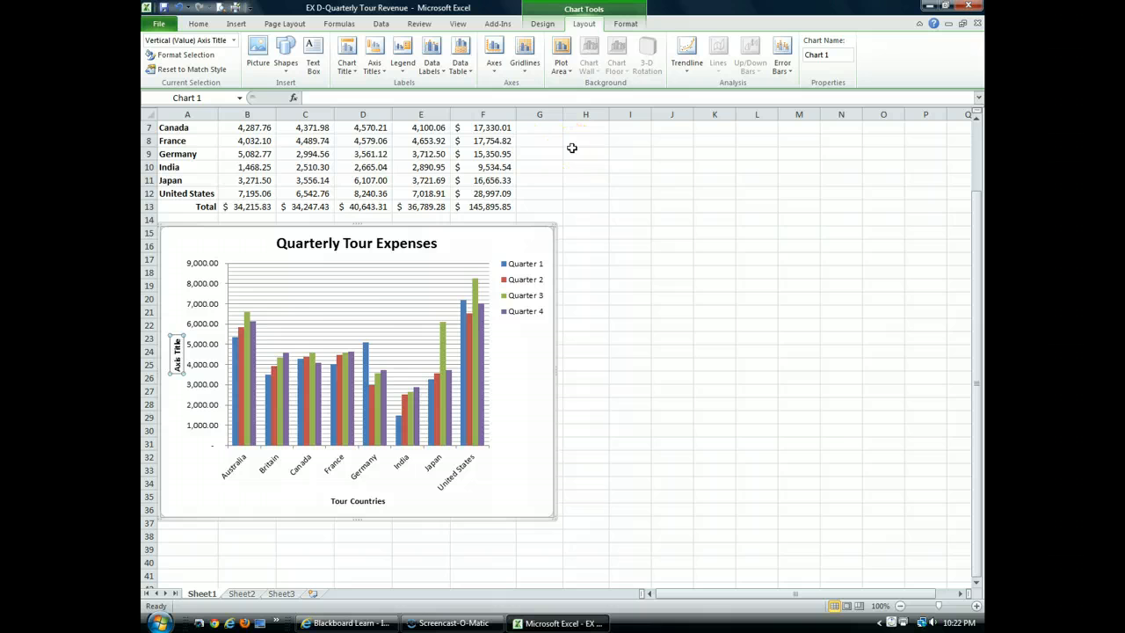
- Add a rotated vertical axis title reading 'Expenses (in dollars)' beside the value scale
{"action": "left_click", "coordinate": [176, 351]}
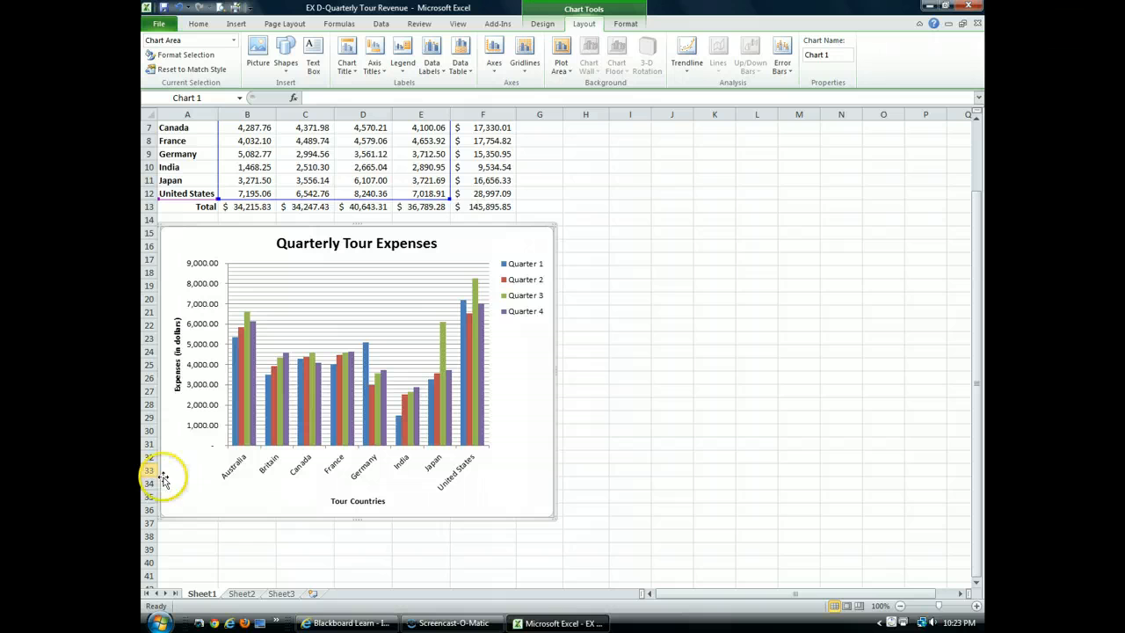
{"action": "mouse_move", "coordinate": [360, 475]}
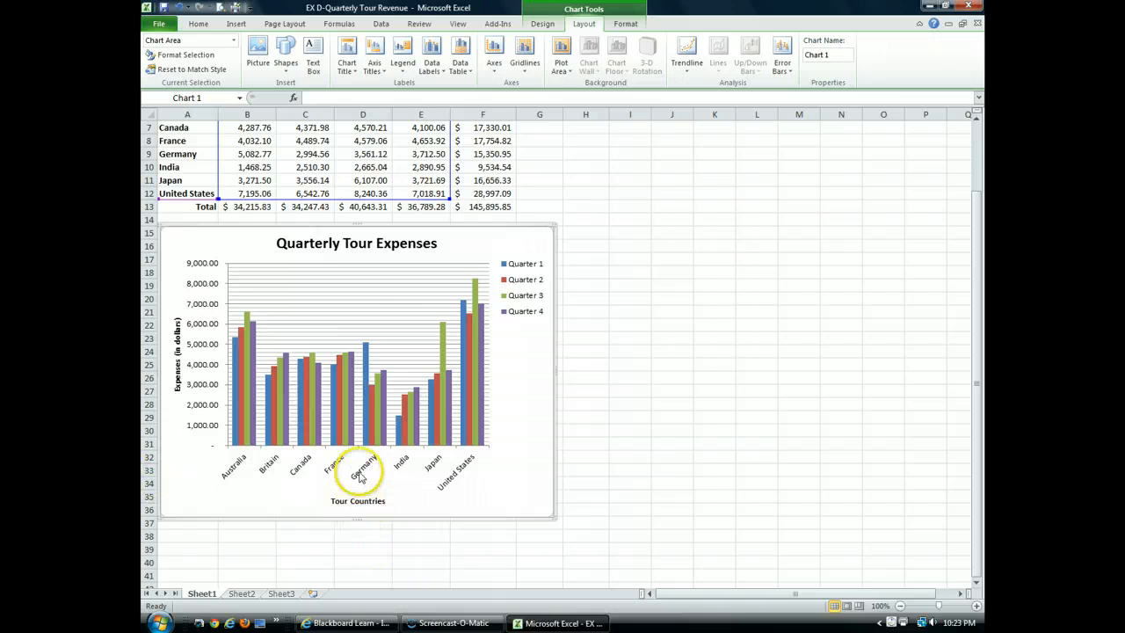
- Set the horizontal axis country labels to Times New Roman, size 8
{"action": "right_click", "coordinate": [360, 475]}
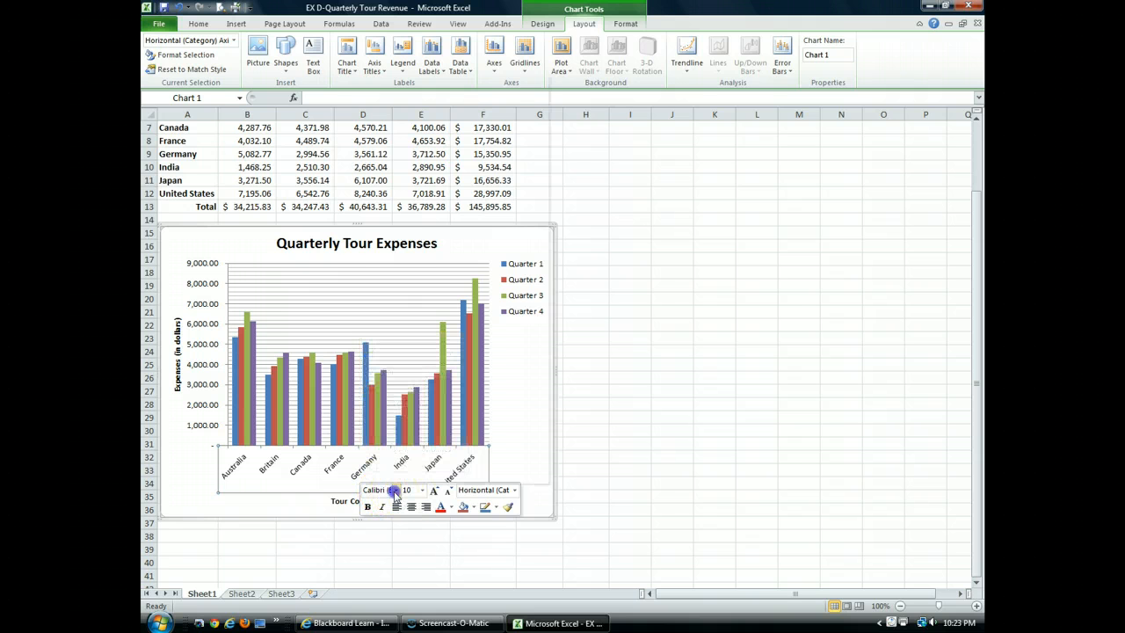
{"action": "left_click", "coordinate": [394, 489]}
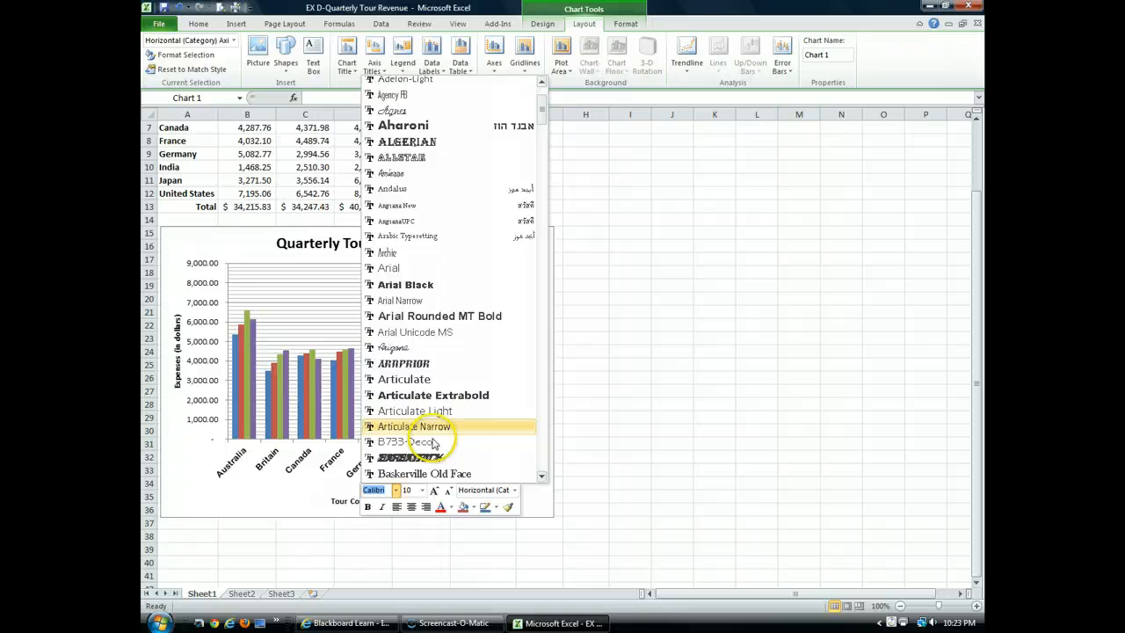
{"action": "scroll", "scroll_direction": "down", "scroll_amount": 3}
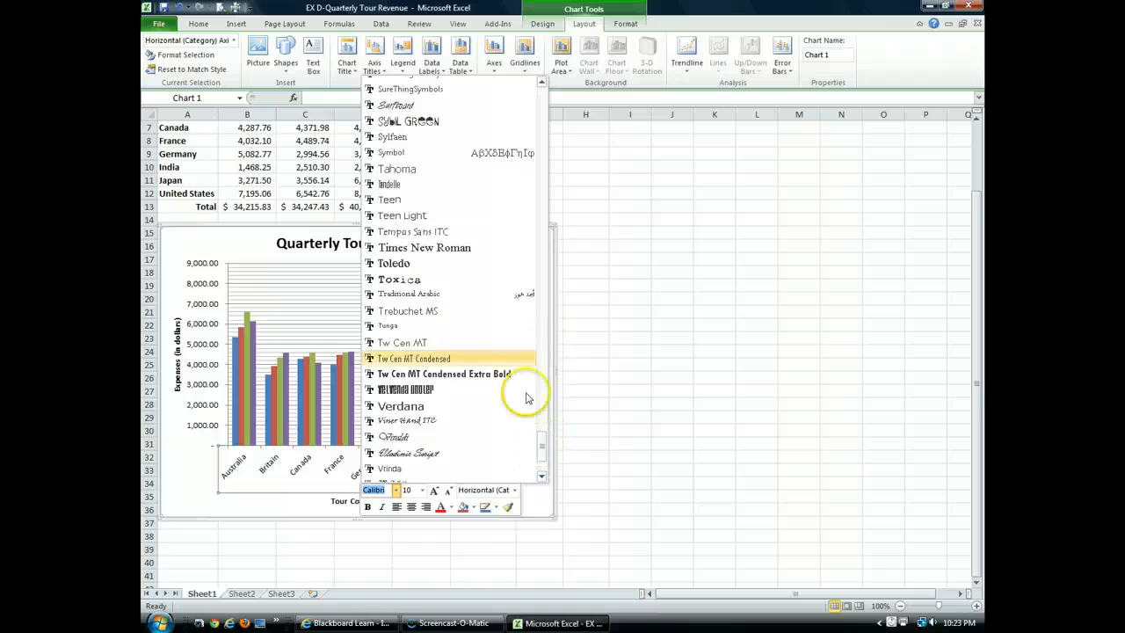
{"action": "mouse_move", "coordinate": [443, 246]}
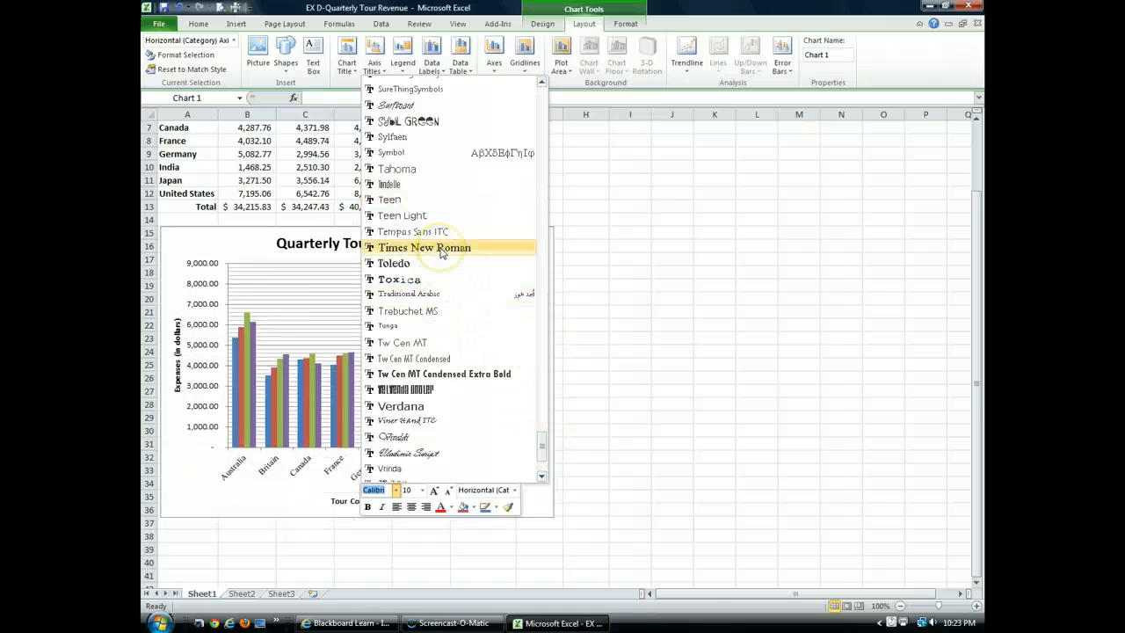
{"action": "left_click", "coordinate": [423, 246]}
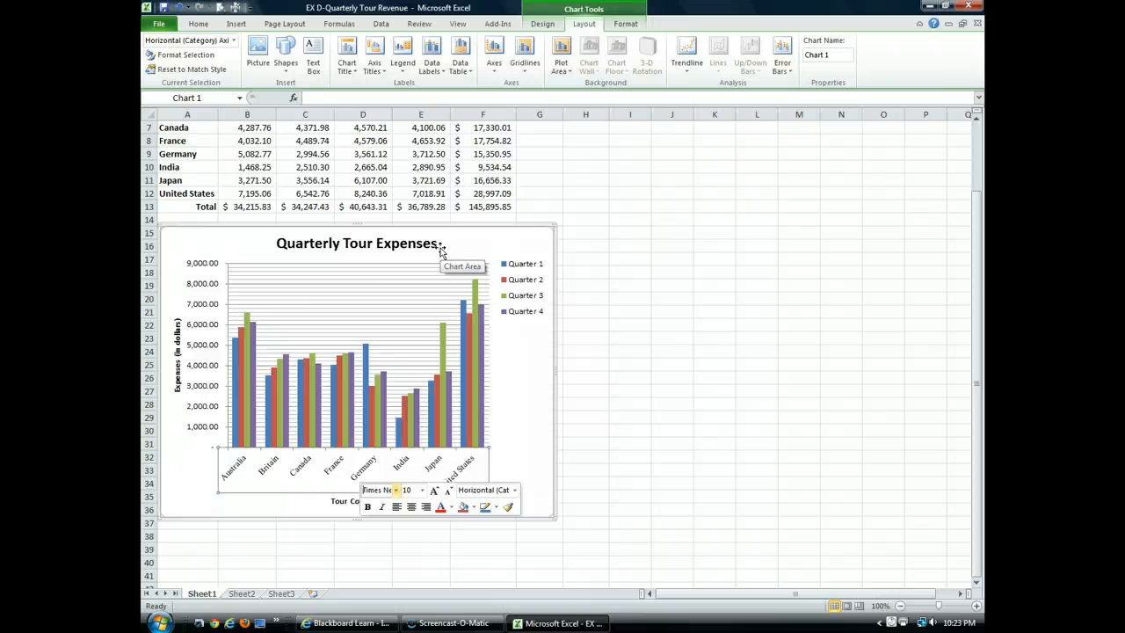
{"action": "left_click", "coordinate": [422, 488]}
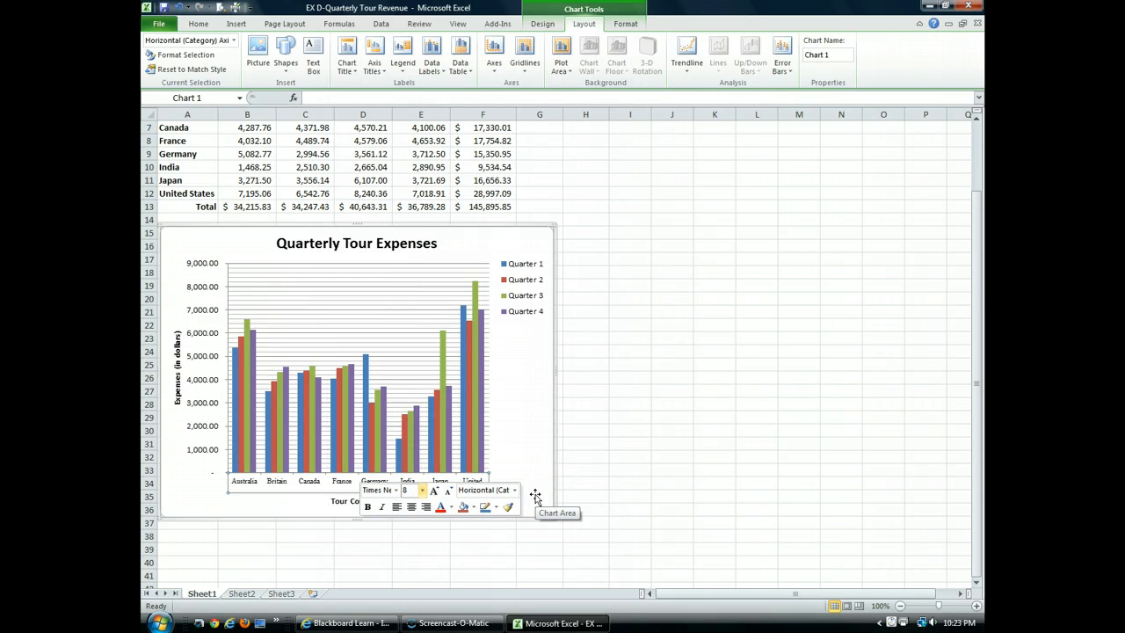
{"action": "left_click", "coordinate": [535, 492]}
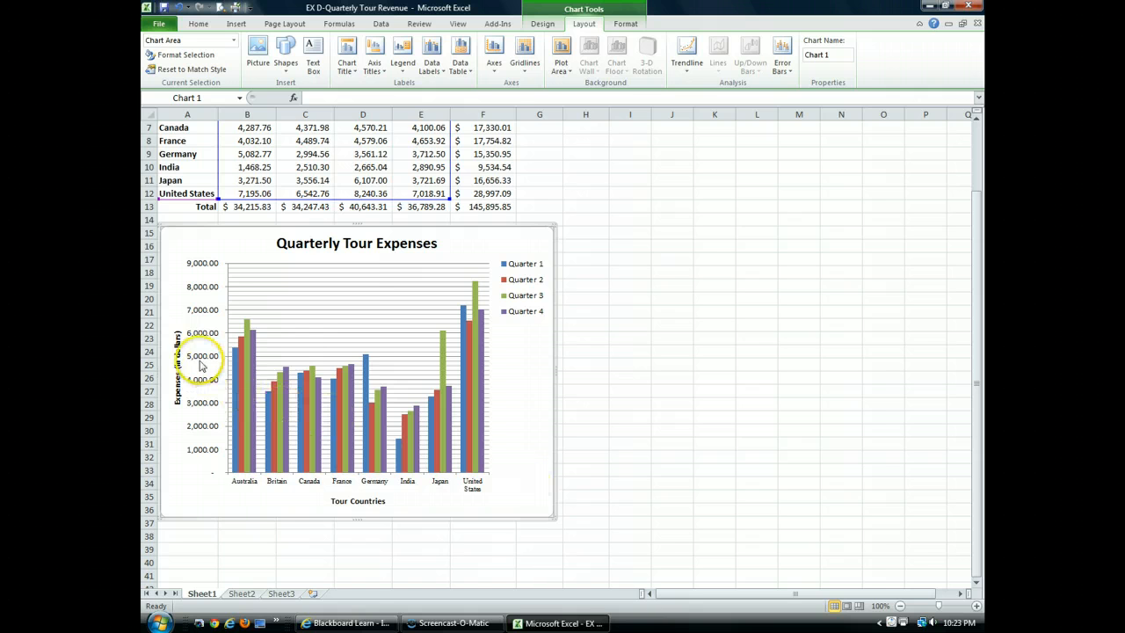
{"action": "mouse_move", "coordinate": [200, 364]}
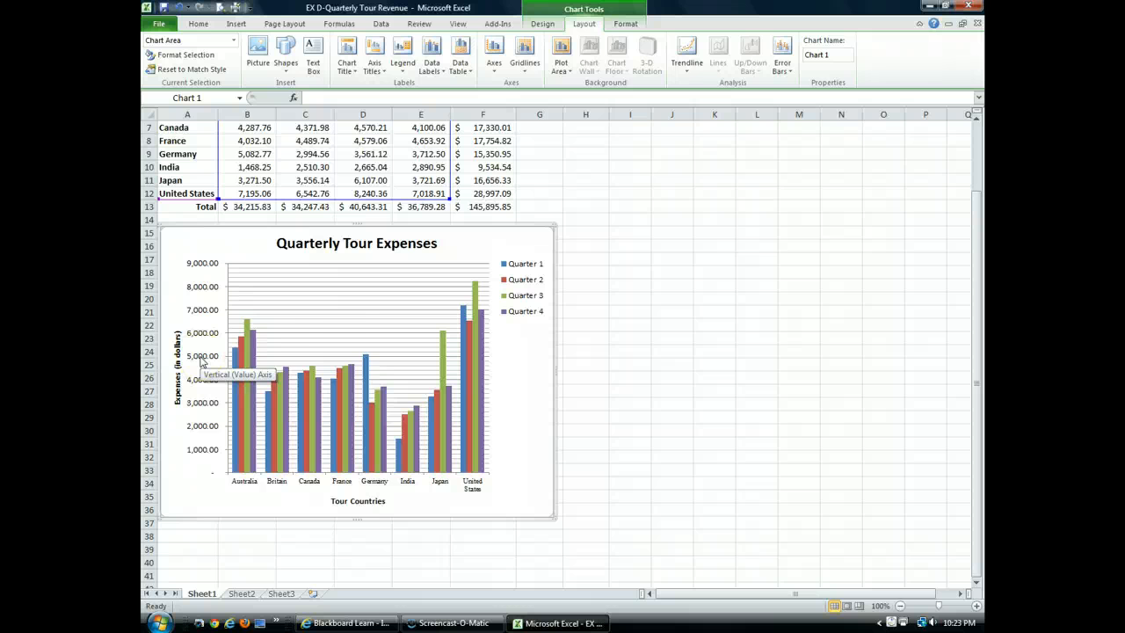
- Set the vertical value axis labels to Times New Roman, size 8
{"action": "right_click", "coordinate": [202, 356]}
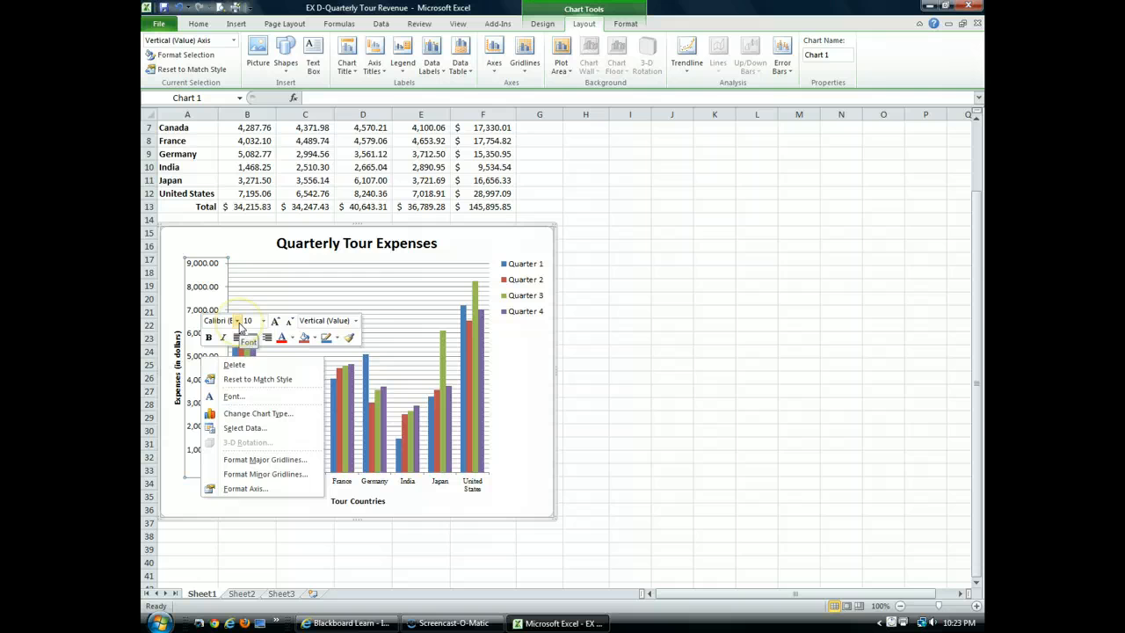
{"action": "left_click", "coordinate": [235, 320]}
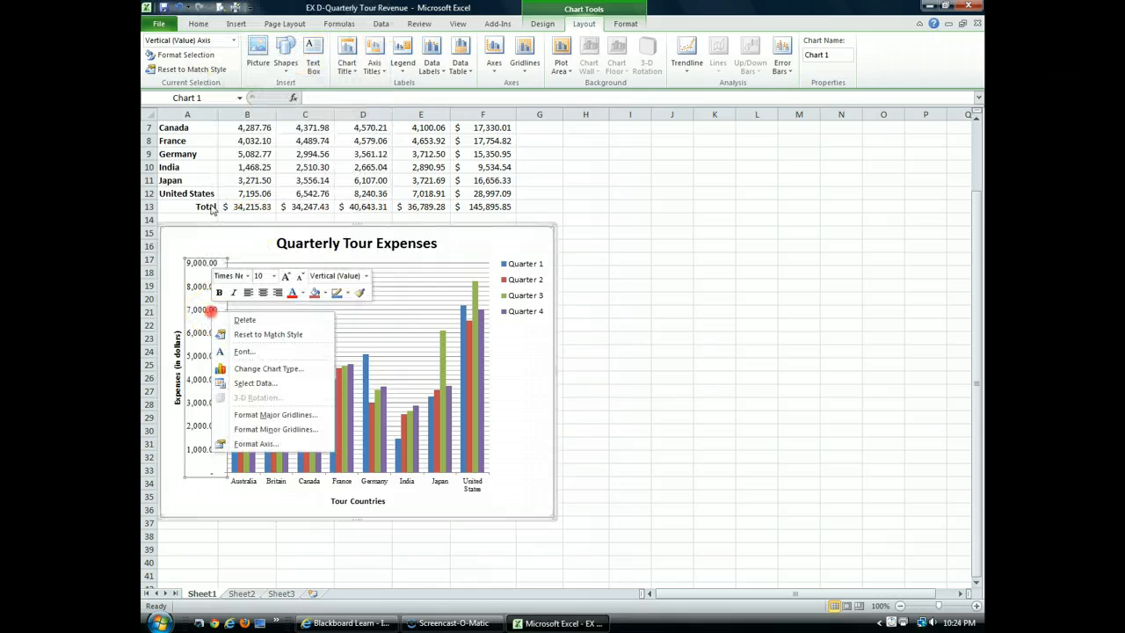
{"action": "left_click", "coordinate": [274, 274]}
{"action": "type", "text": "8"}
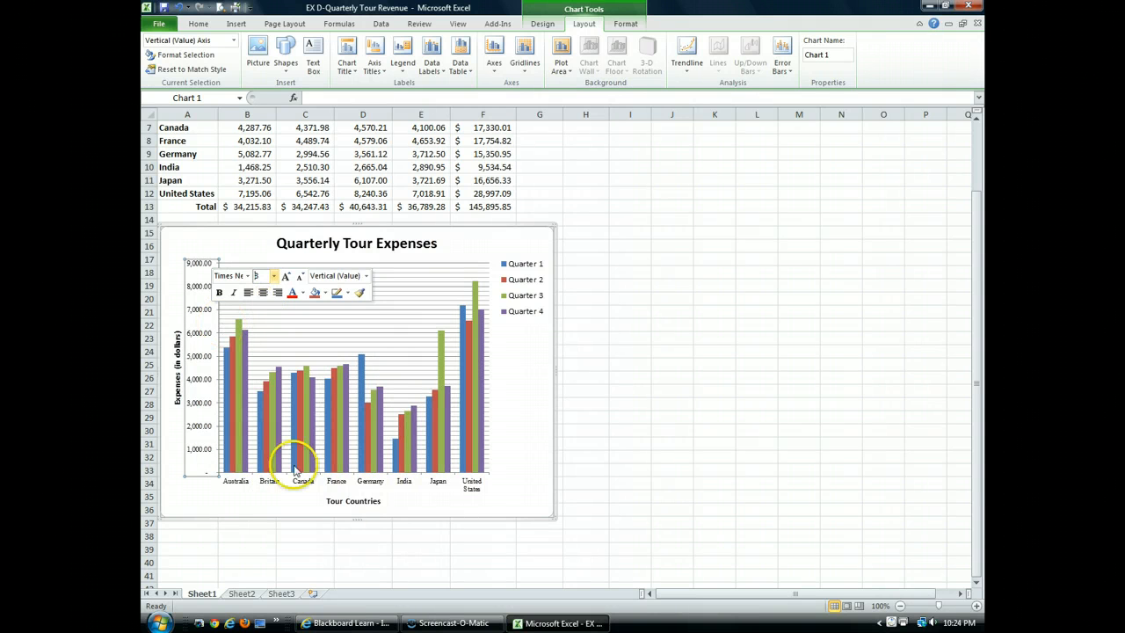
{"action": "mouse_move", "coordinate": [236, 482]}
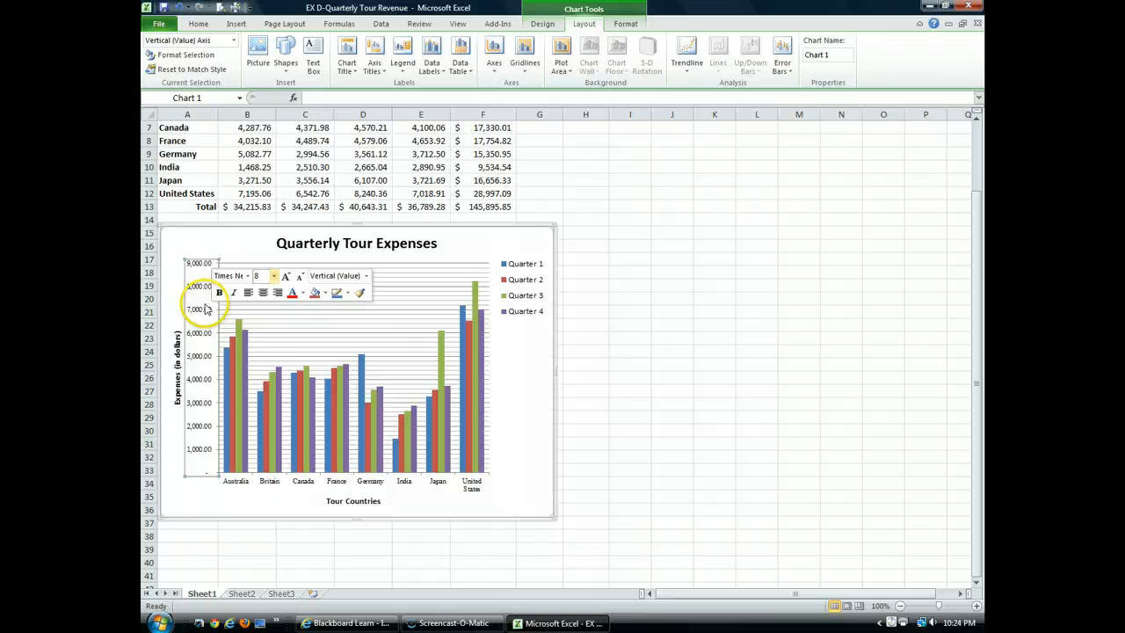
{"action": "mouse_move", "coordinate": [237, 419]}
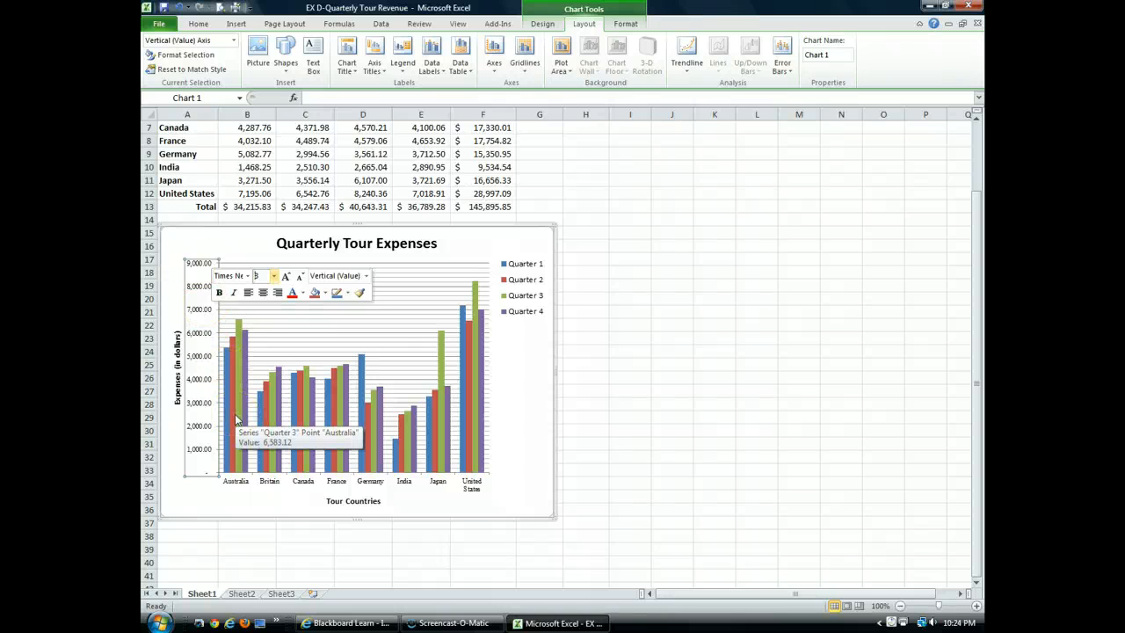
{"action": "left_click", "coordinate": [237, 429]}
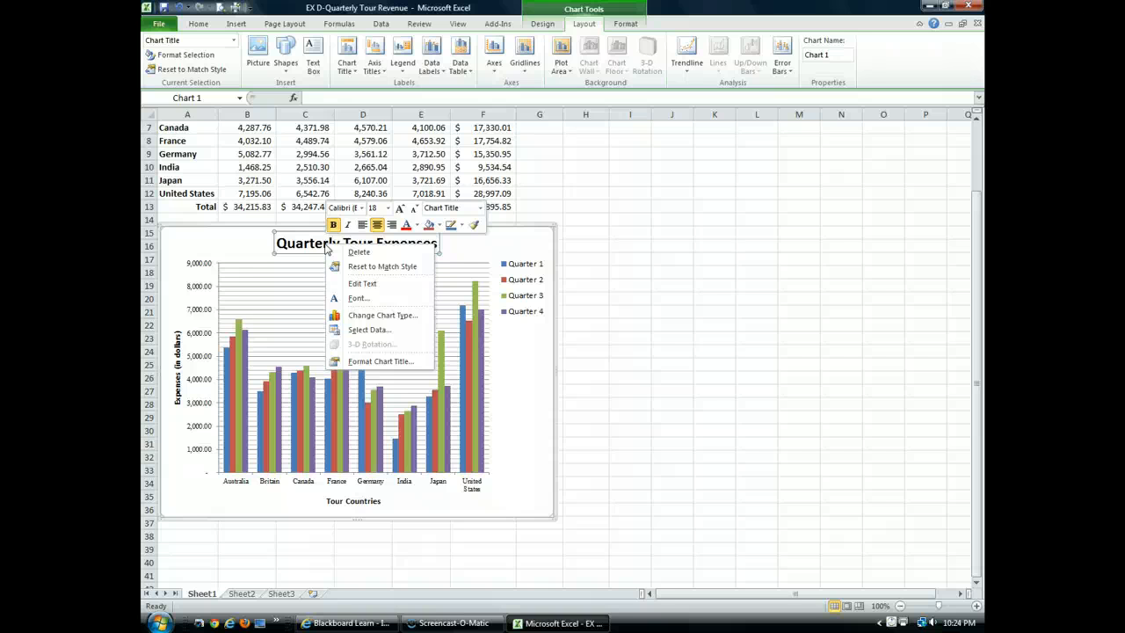
{"action": "mouse_move", "coordinate": [384, 267]}
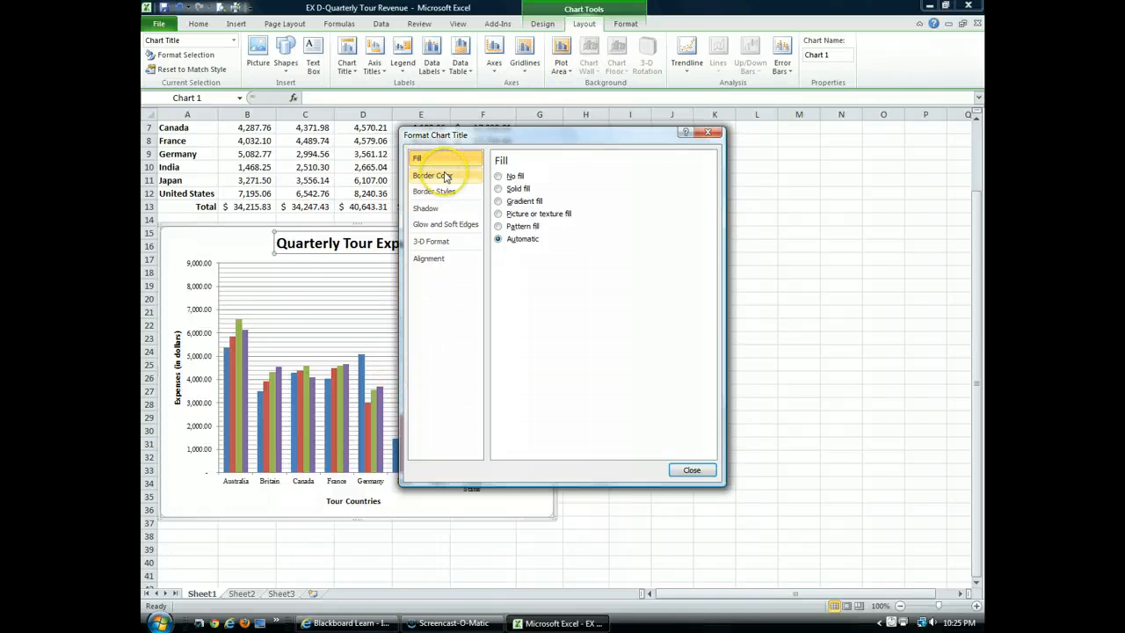
- Give the chart title a solid border line under Border Color
{"action": "left_click", "coordinate": [432, 176]}
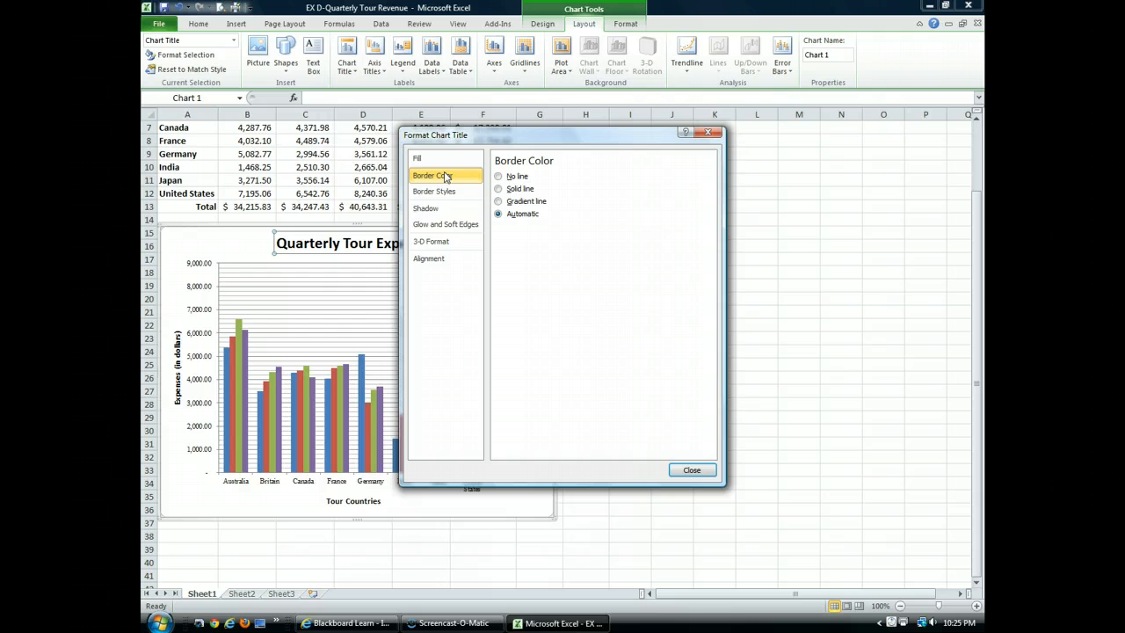
{"action": "left_click", "coordinate": [499, 188]}
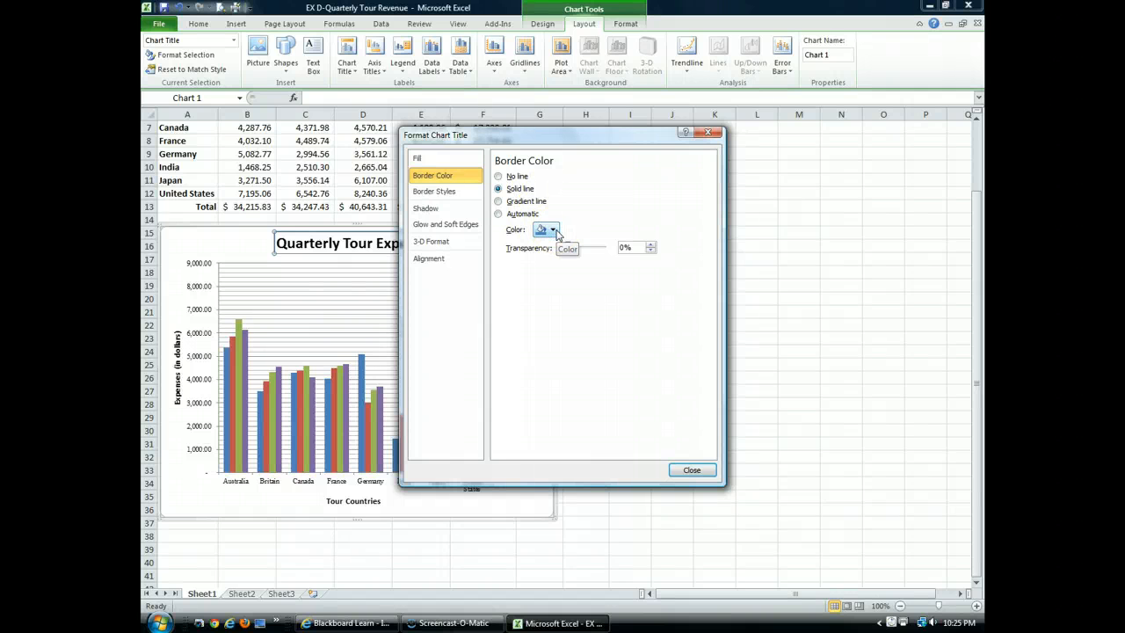
{"action": "left_click", "coordinate": [425, 207]}
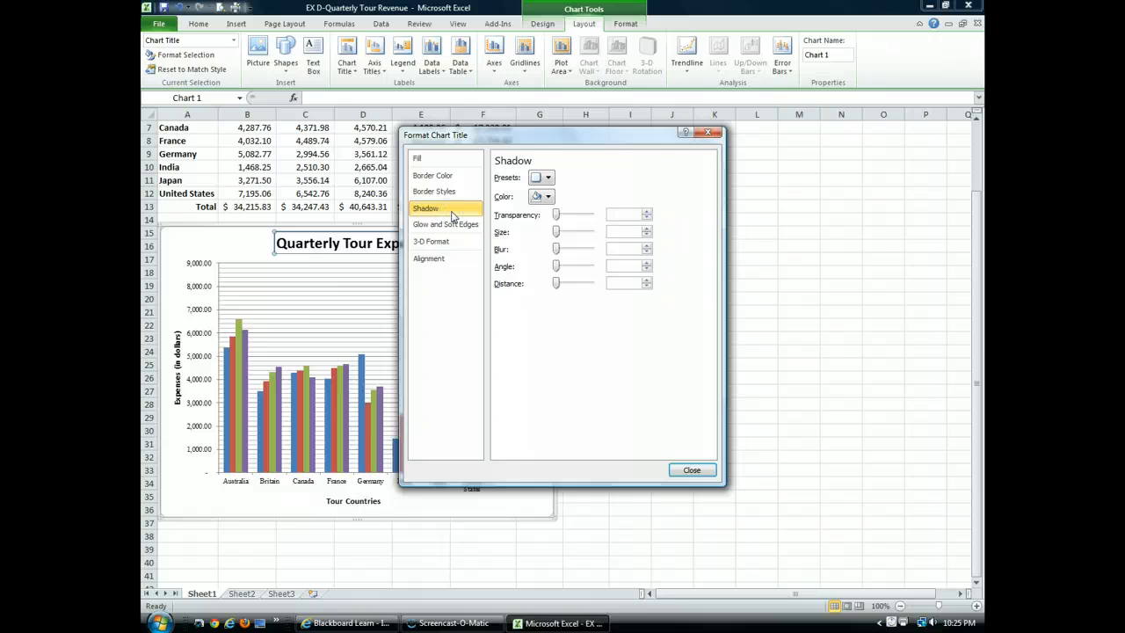
- Apply the Offset Diagonal Bottom Right shadow preset to the title and close the dialog
{"action": "left_click", "coordinate": [548, 176]}
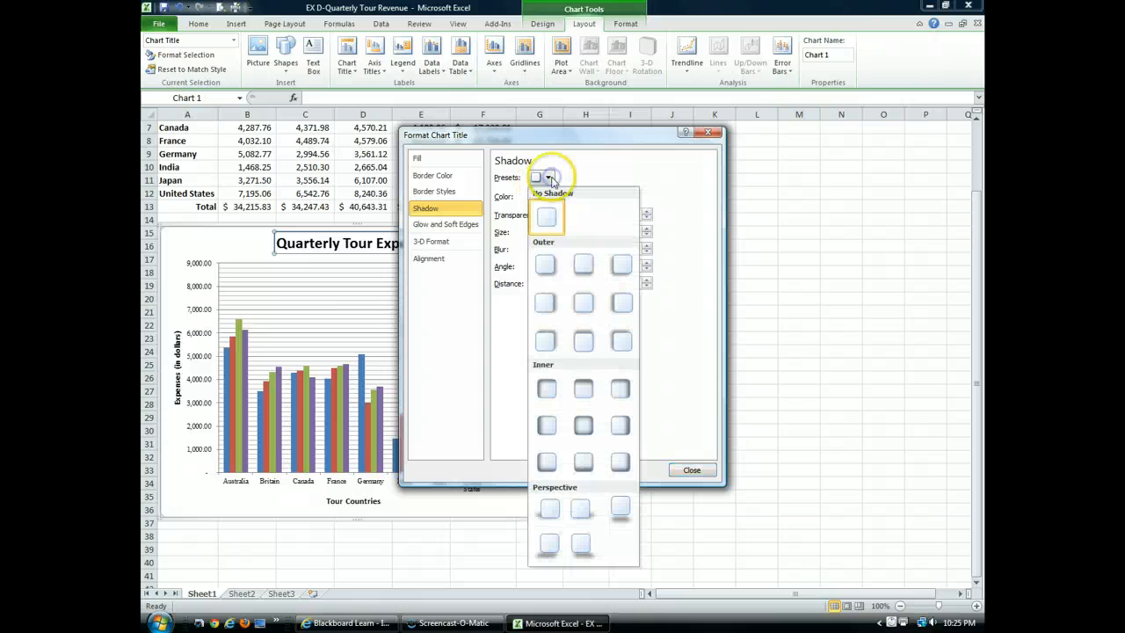
{"action": "mouse_move", "coordinate": [619, 427]}
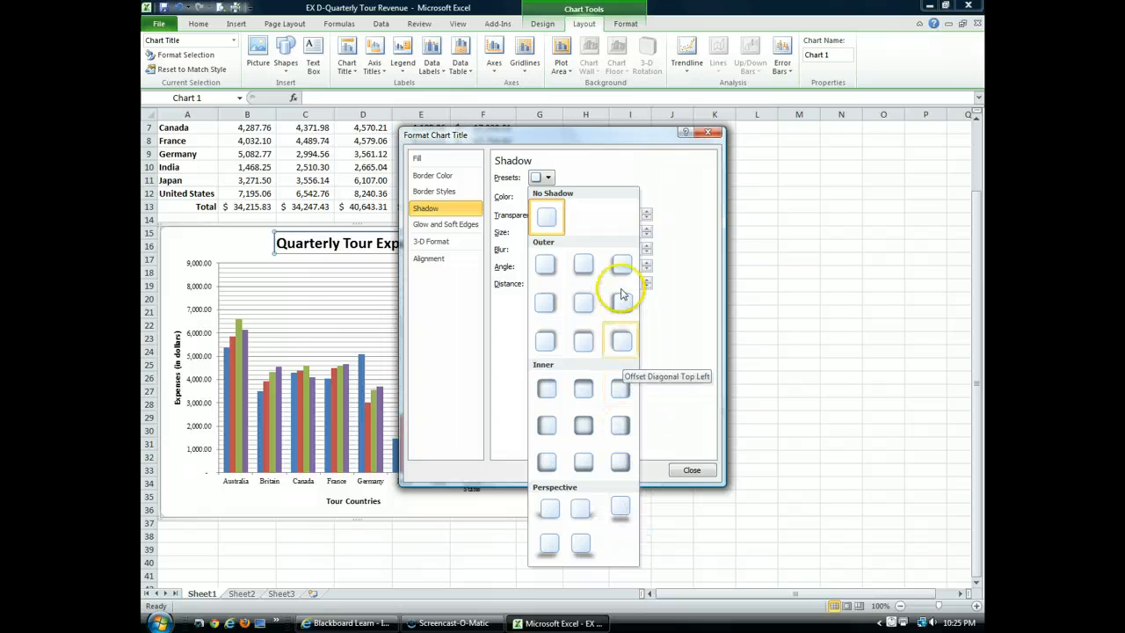
{"action": "mouse_move", "coordinate": [622, 303]}
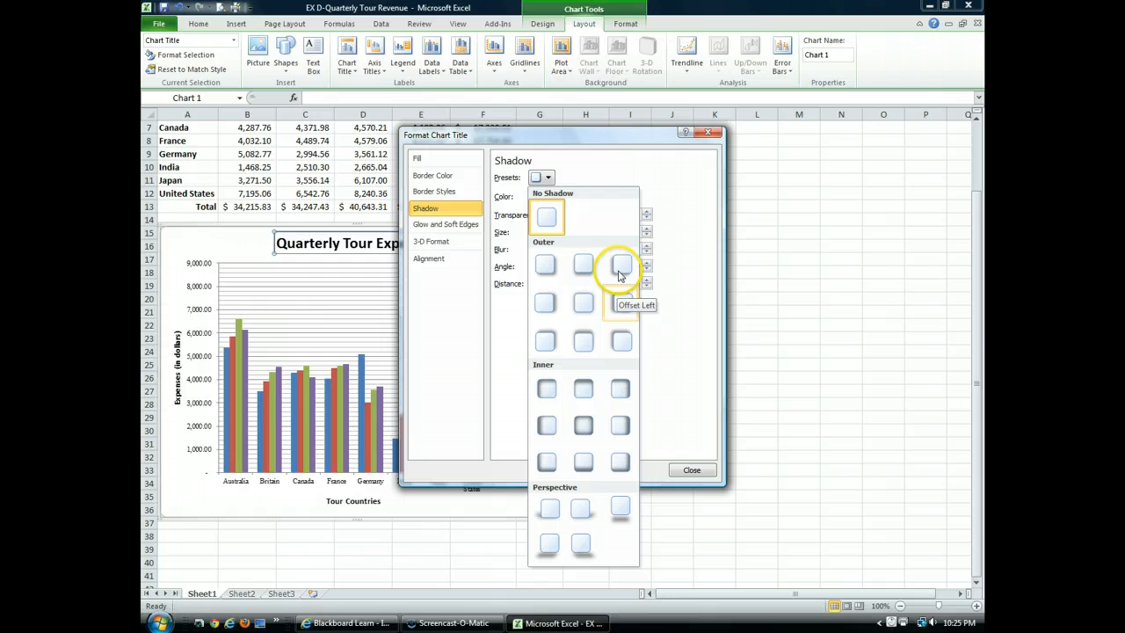
{"action": "mouse_move", "coordinate": [545, 263]}
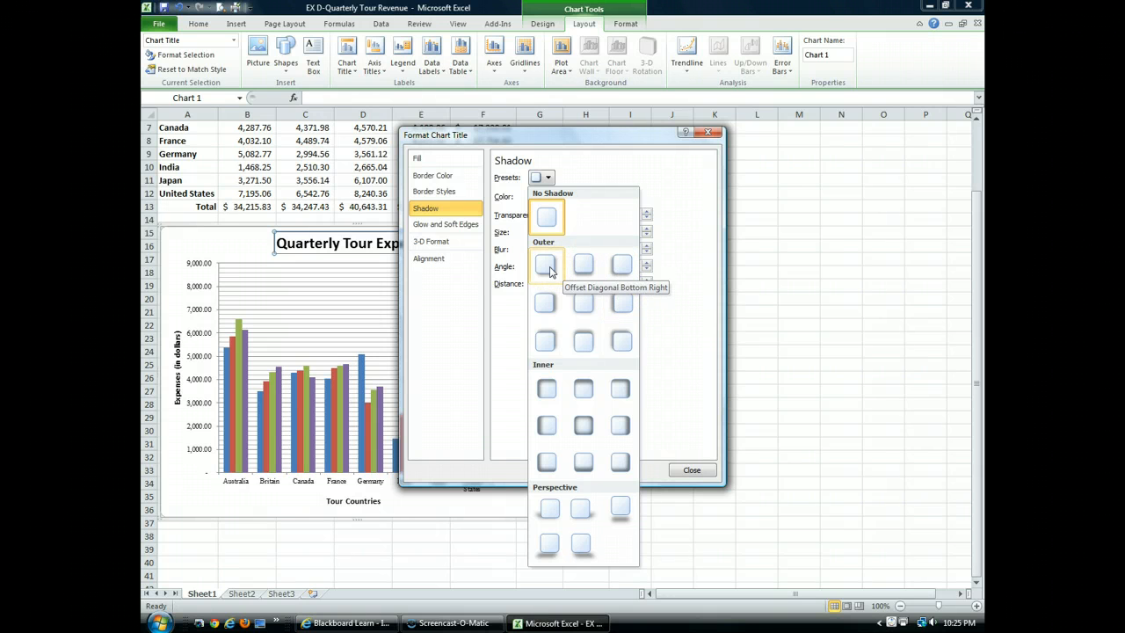
{"action": "left_click", "coordinate": [545, 264]}
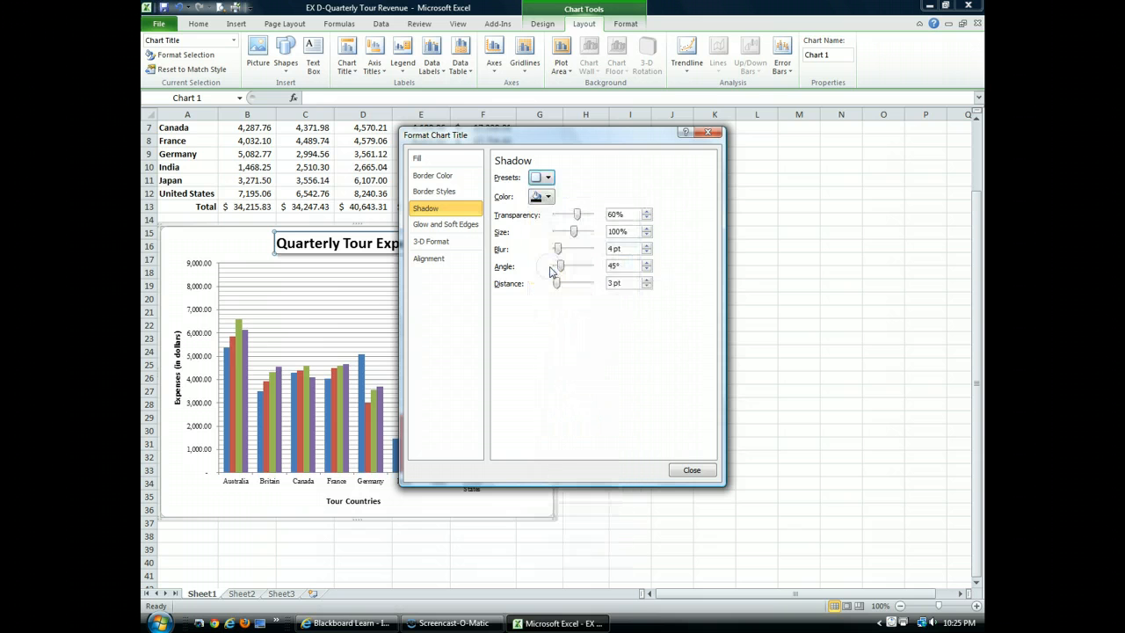
{"action": "left_click", "coordinate": [693, 469]}
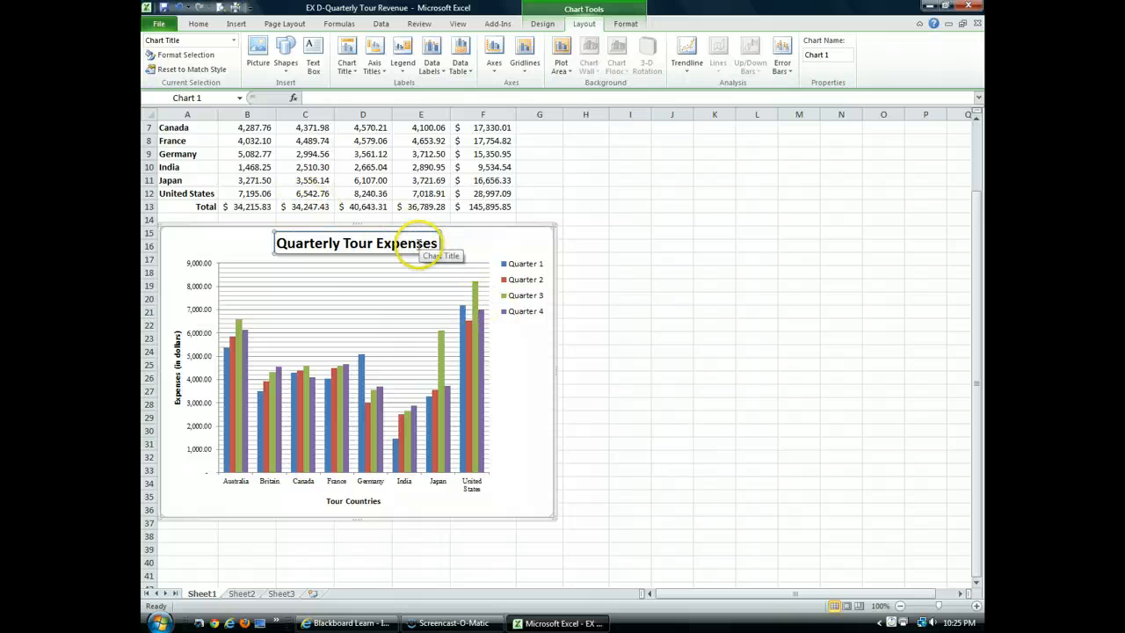
{"action": "left_click", "coordinate": [355, 243]}
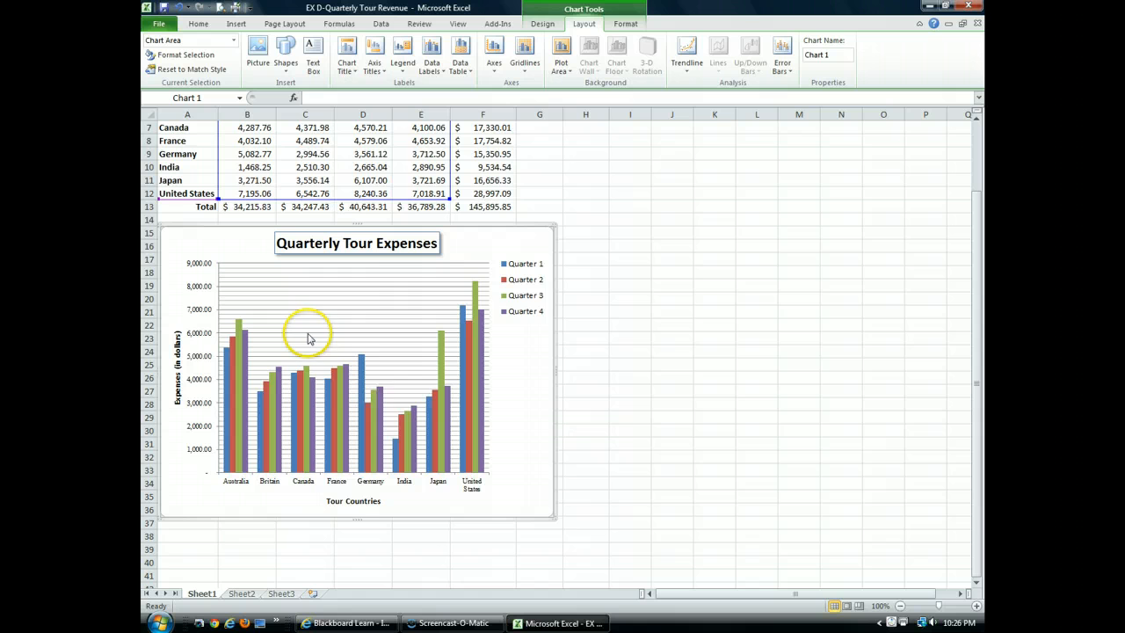
{"action": "mouse_move", "coordinate": [308, 371]}
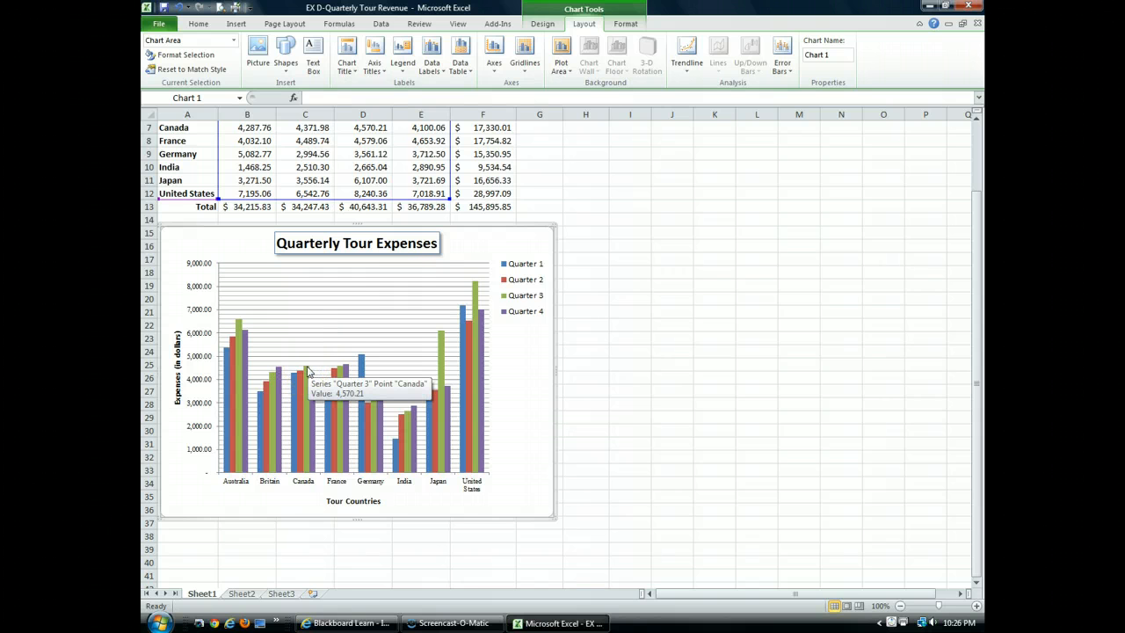
{"action": "mouse_move", "coordinate": [192, 91]}
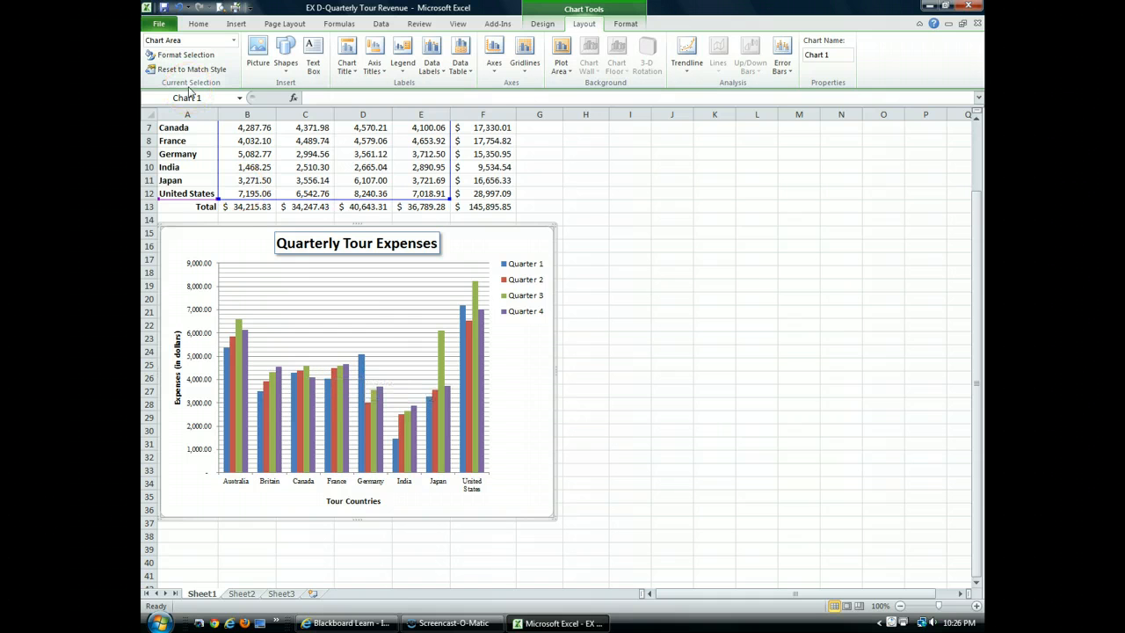